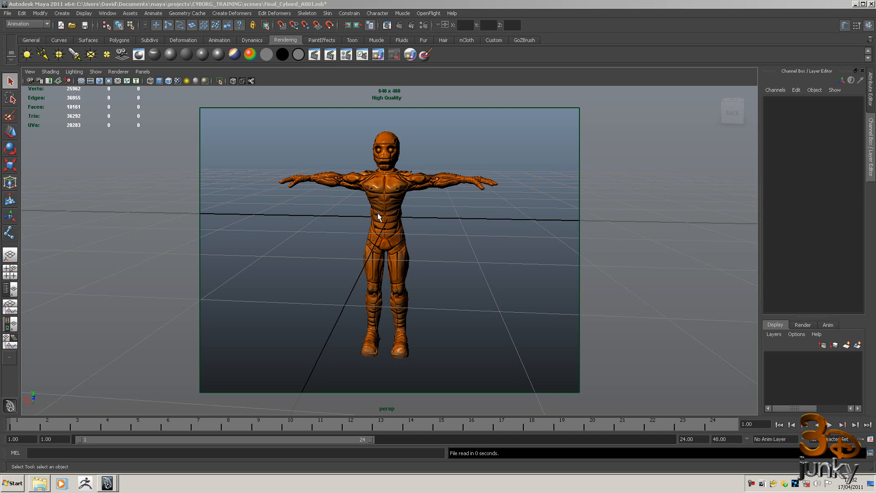
- Select the cyborg Body mesh and render the current frame with mental ray
{"action": "left_click", "coordinate": [384, 224]}
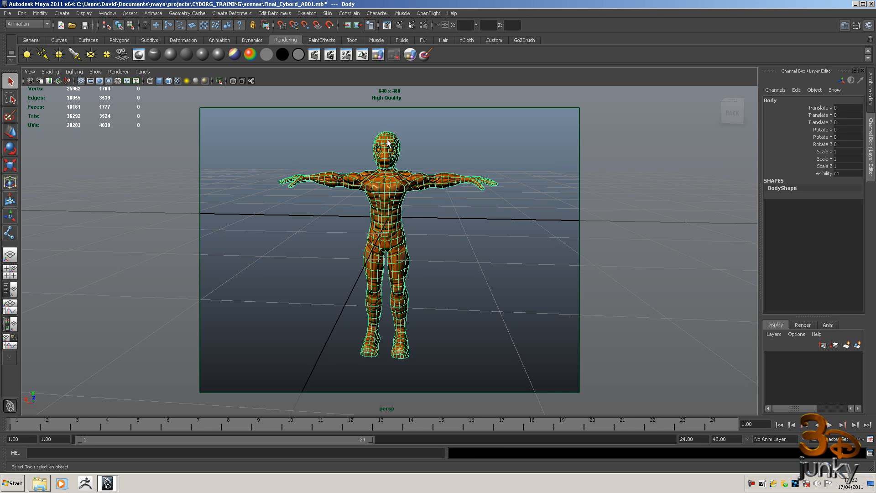
{"action": "mouse_move", "coordinate": [400, 25]}
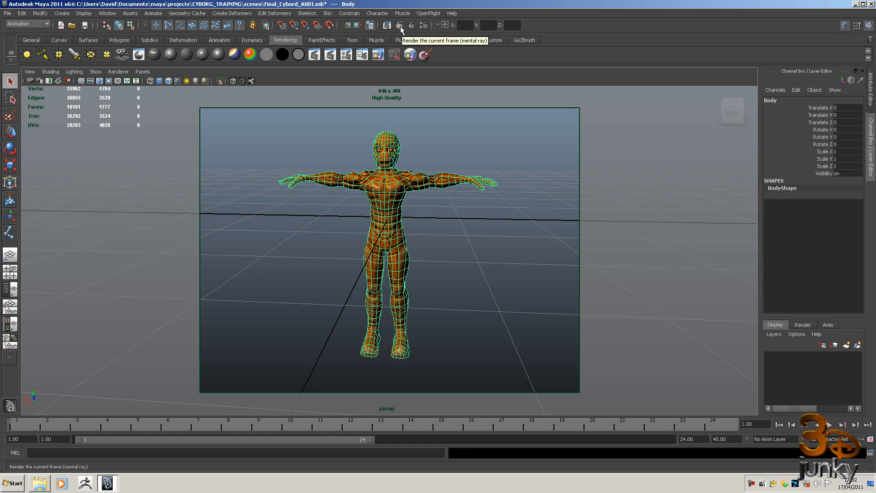
{"action": "left_click", "coordinate": [400, 25]}
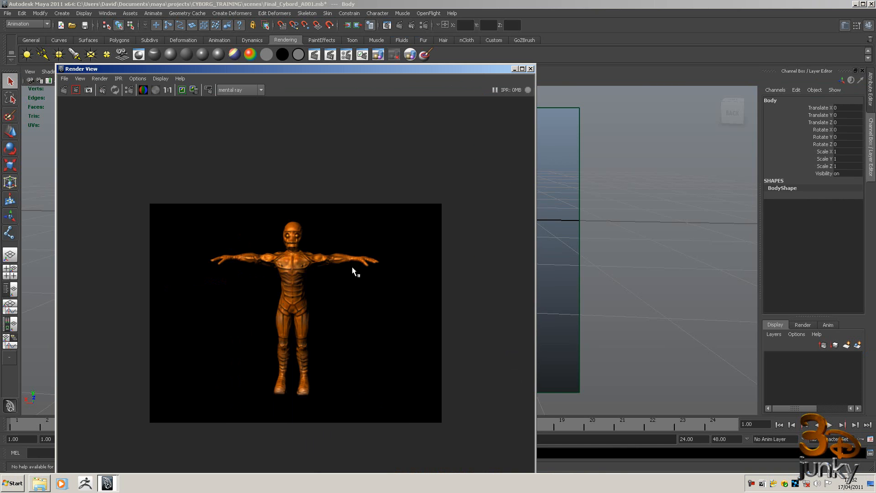
{"action": "mouse_move", "coordinate": [460, 75]}
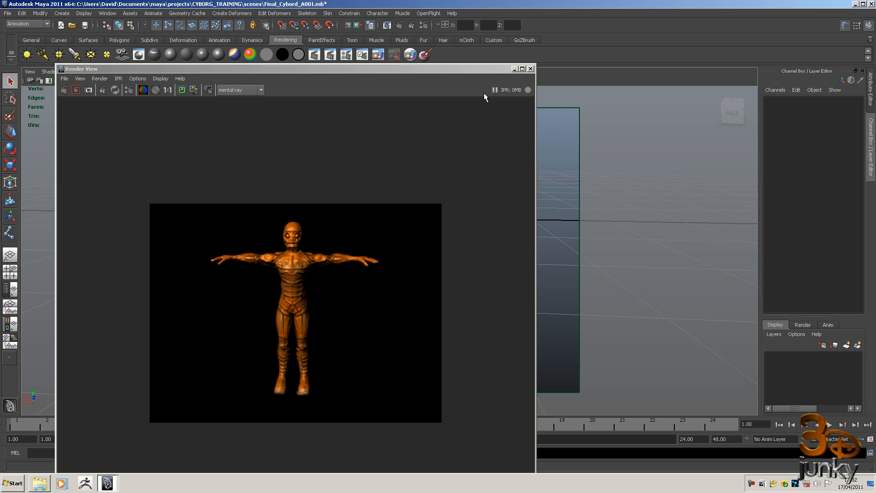
{"action": "mouse_move", "coordinate": [535, 140]}
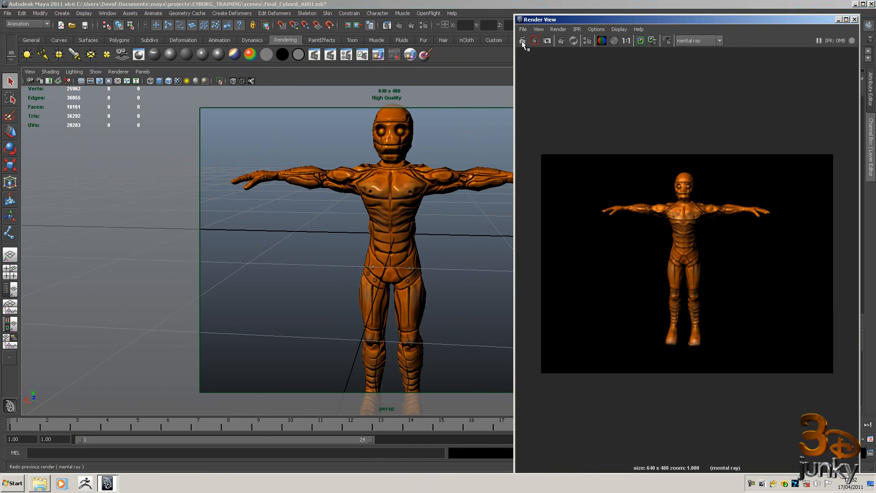
- Redo the previous mental ray render, then close the Render View window
{"action": "left_click", "coordinate": [522, 40]}
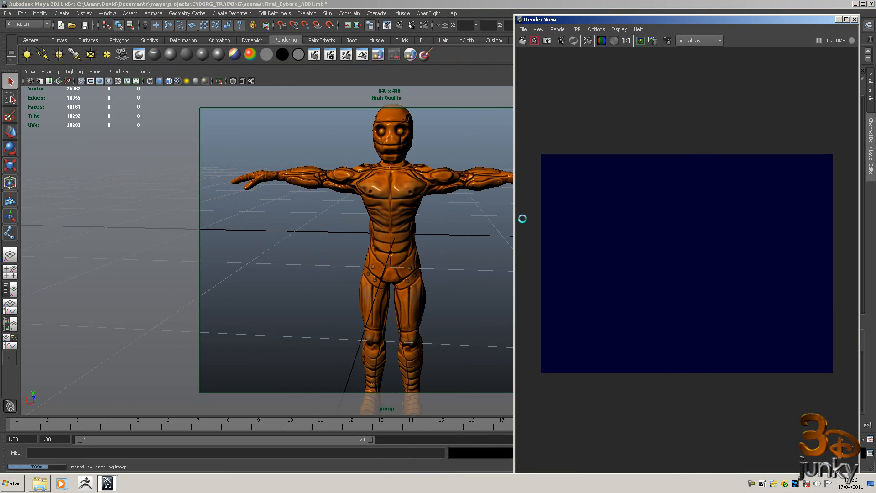
{"action": "left_click", "coordinate": [535, 41]}
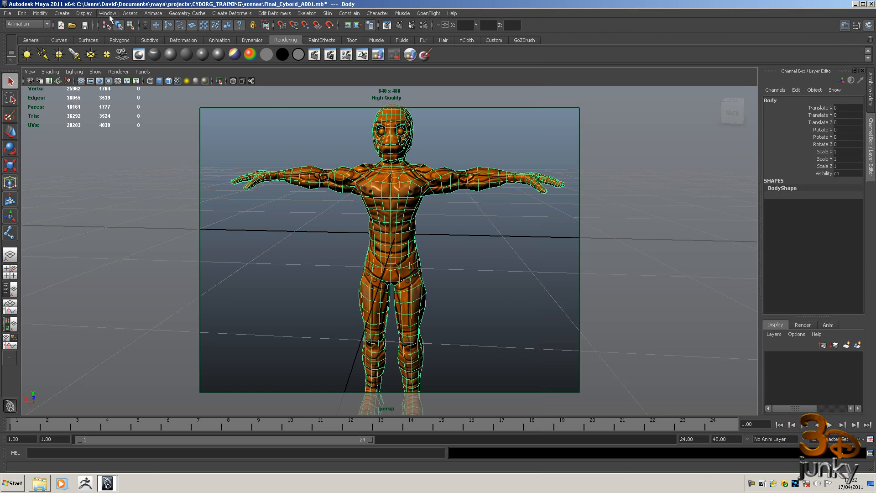
- Create a Subdivision approximation node for the body in the mental ray Approximation Editor
{"action": "left_click", "coordinate": [107, 13]}
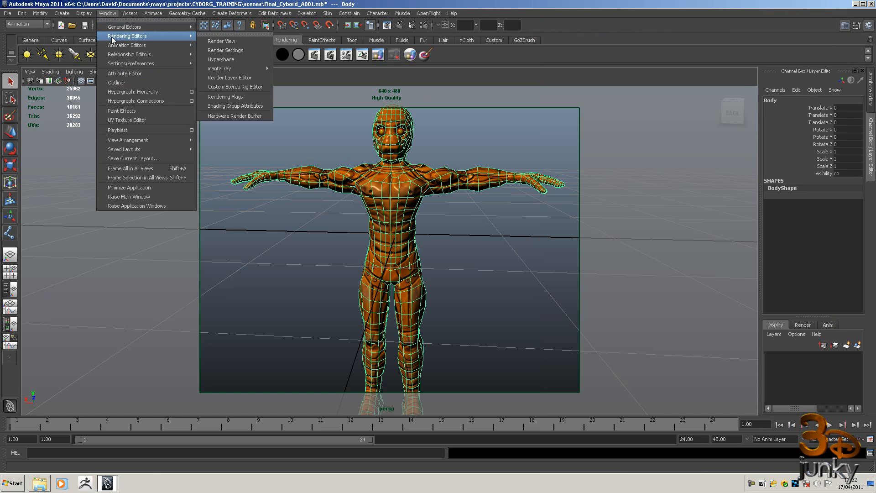
{"action": "mouse_move", "coordinate": [229, 59]}
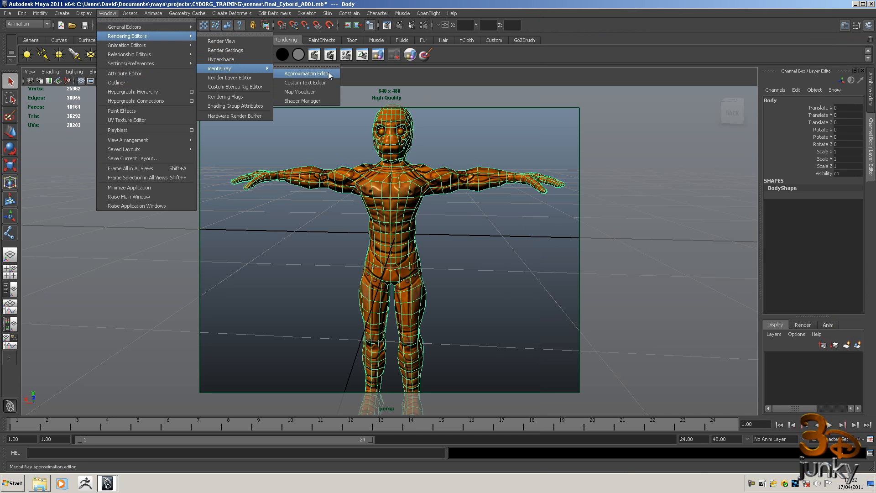
{"action": "left_click", "coordinate": [306, 73]}
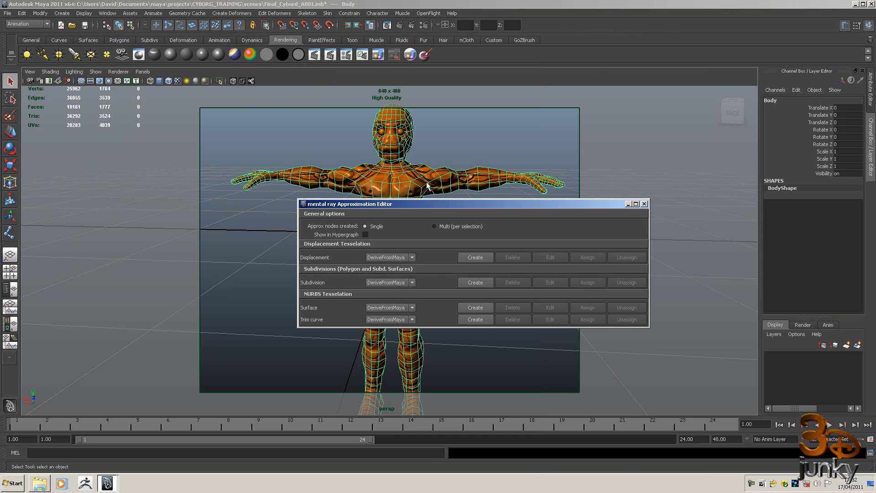
{"action": "mouse_move", "coordinate": [398, 291]}
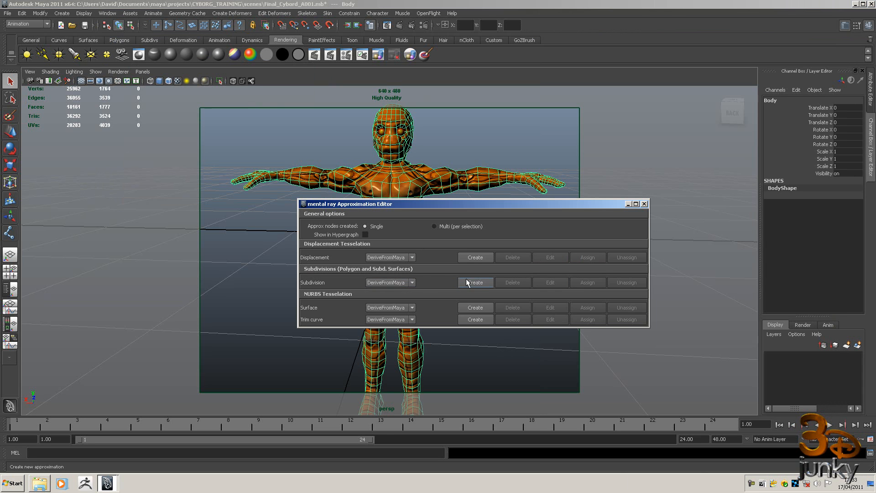
{"action": "left_click", "coordinate": [474, 282]}
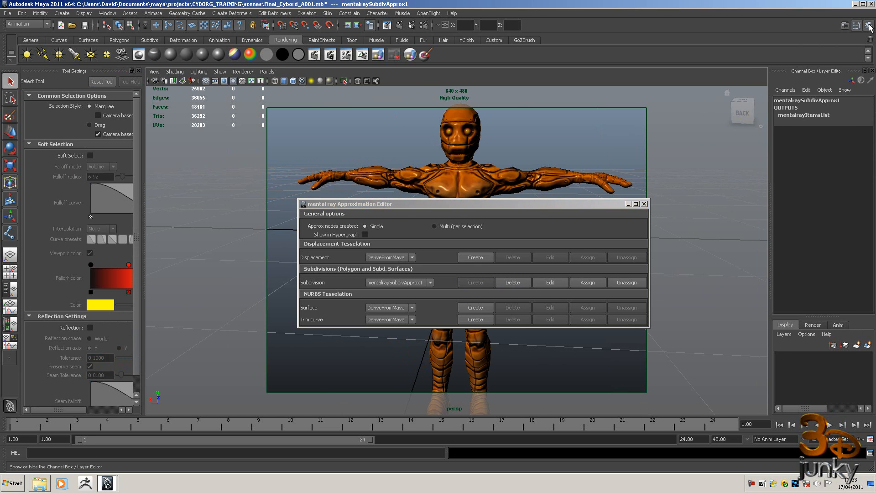
- Set the approximation to Spatial with Length 0.01, Min Subdivisions 2, Max Subdivisions 6
{"action": "left_click", "coordinate": [845, 26]}
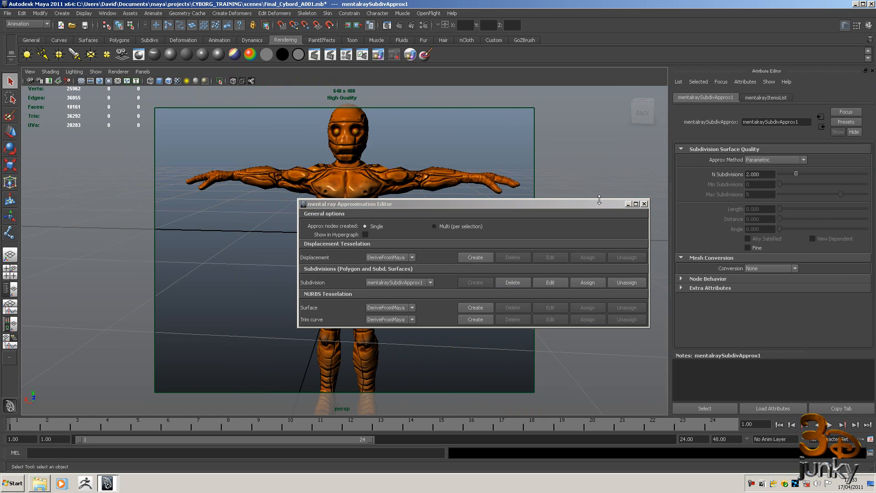
{"action": "mouse_move", "coordinate": [508, 276]}
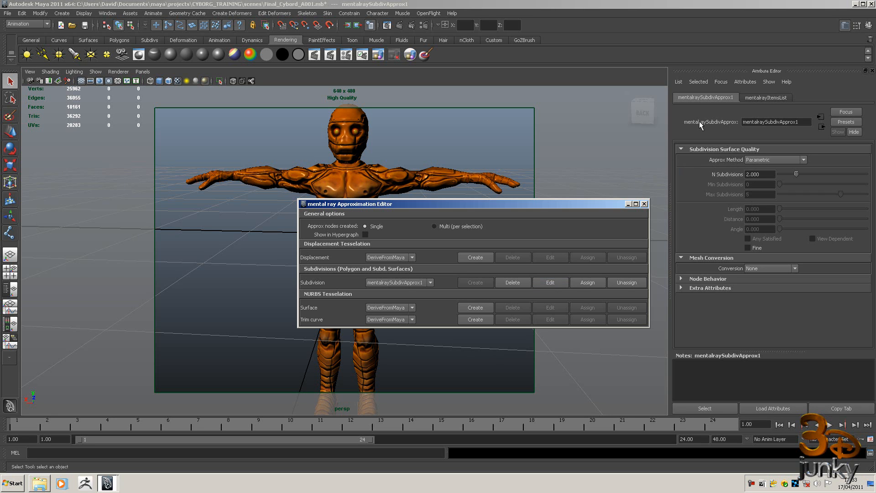
{"action": "mouse_move", "coordinate": [661, 134]}
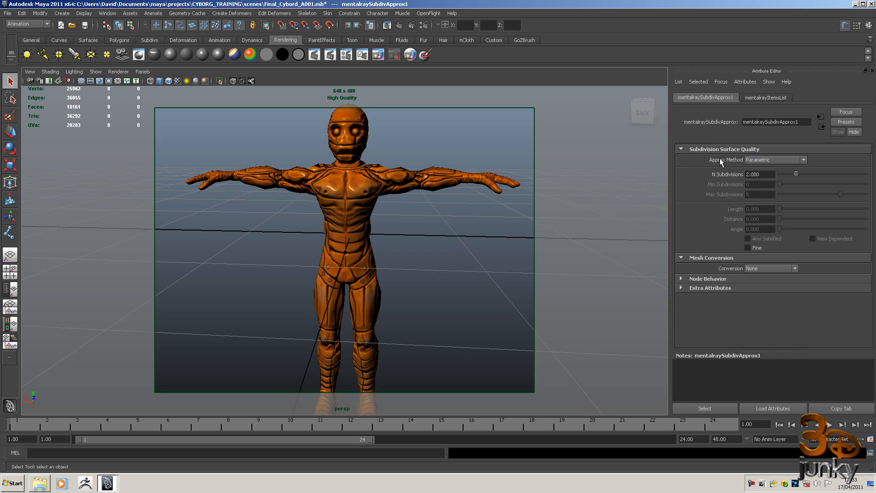
{"action": "mouse_move", "coordinate": [697, 157]}
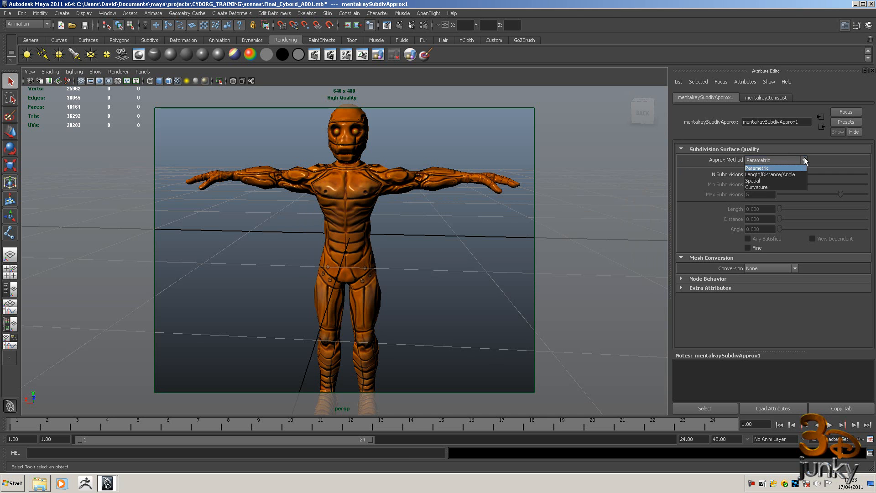
{"action": "mouse_move", "coordinate": [763, 181]}
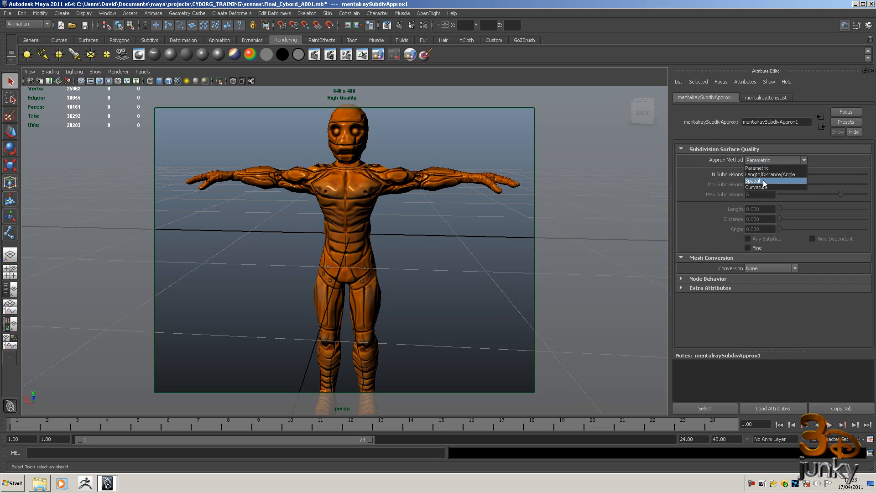
{"action": "left_click", "coordinate": [753, 180]}
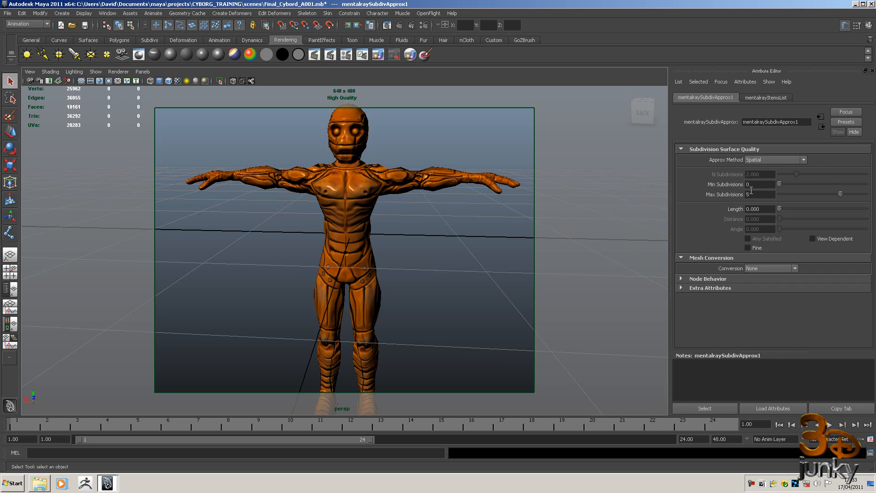
{"action": "left_click", "coordinate": [759, 209]}
{"action": "type", "text": "0.01"}
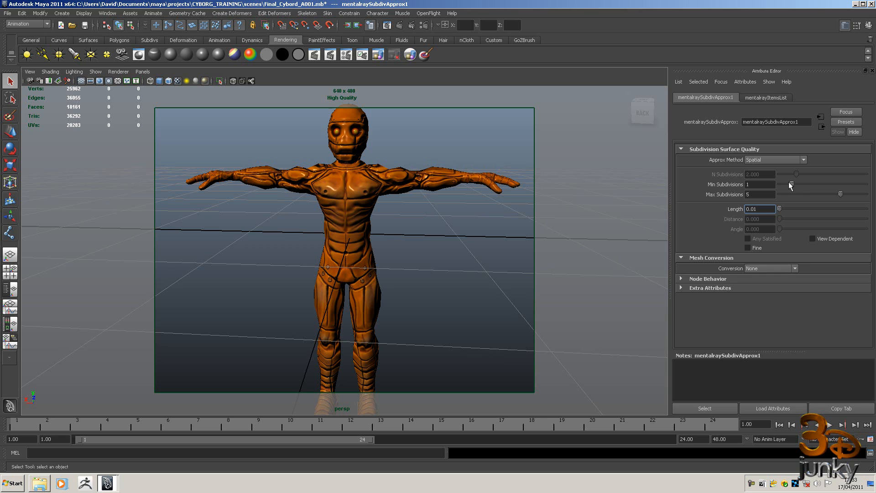
{"action": "left_click_drag", "start_coordinate": [790, 184], "coordinate": [805, 184]}
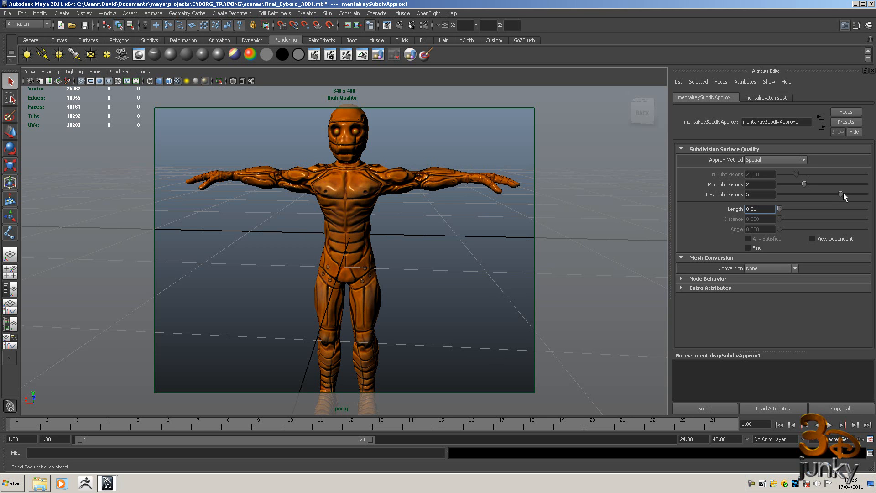
{"action": "left_click_drag", "start_coordinate": [836, 194], "coordinate": [853, 194]}
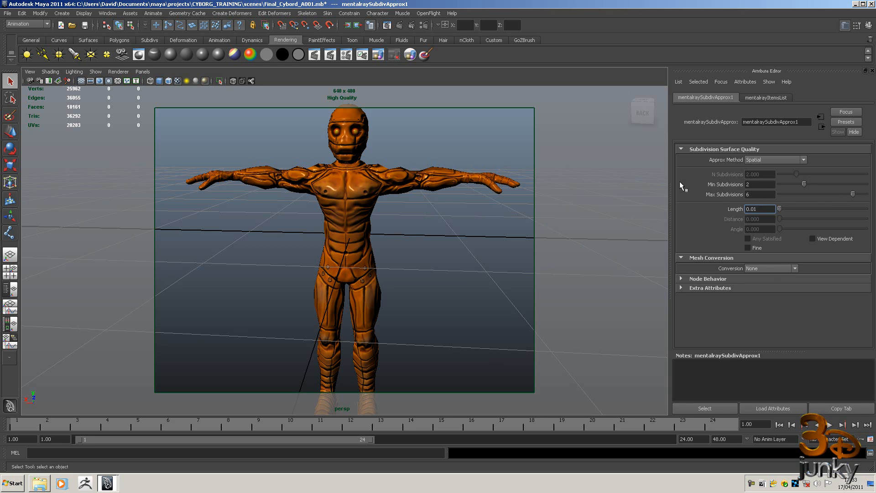
{"action": "mouse_move", "coordinate": [588, 175]}
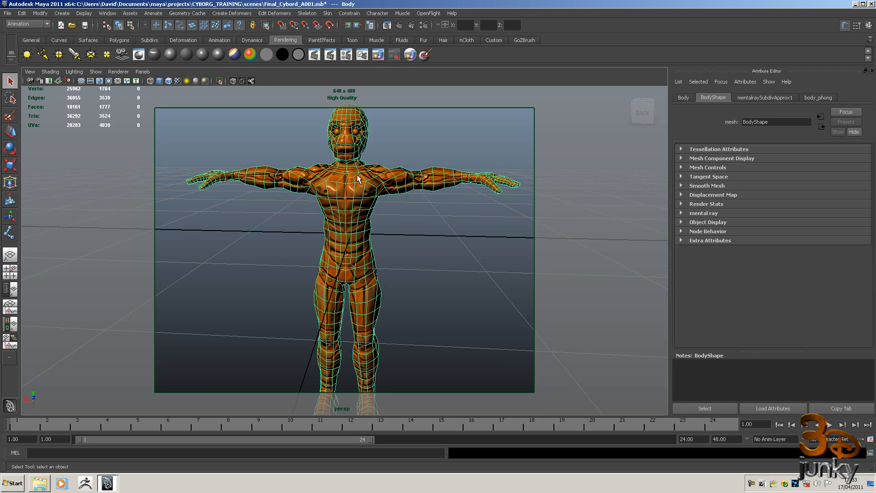
- Open Hypershade showing the body_phong network with its colour and bump textures
{"action": "left_click", "coordinate": [107, 13]}
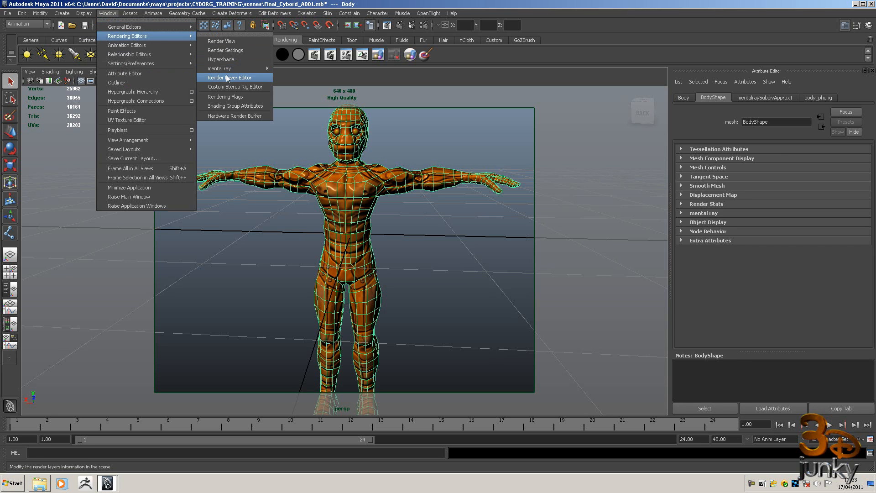
{"action": "mouse_move", "coordinate": [221, 59]}
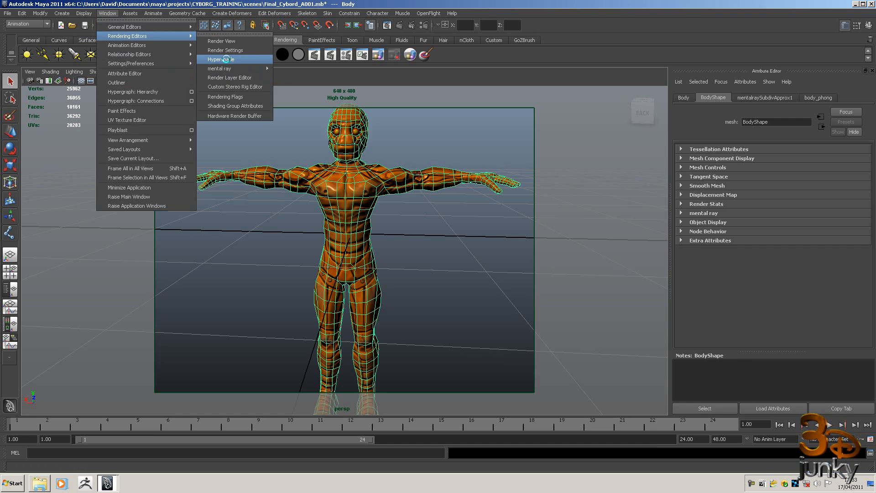
{"action": "left_click", "coordinate": [219, 59]}
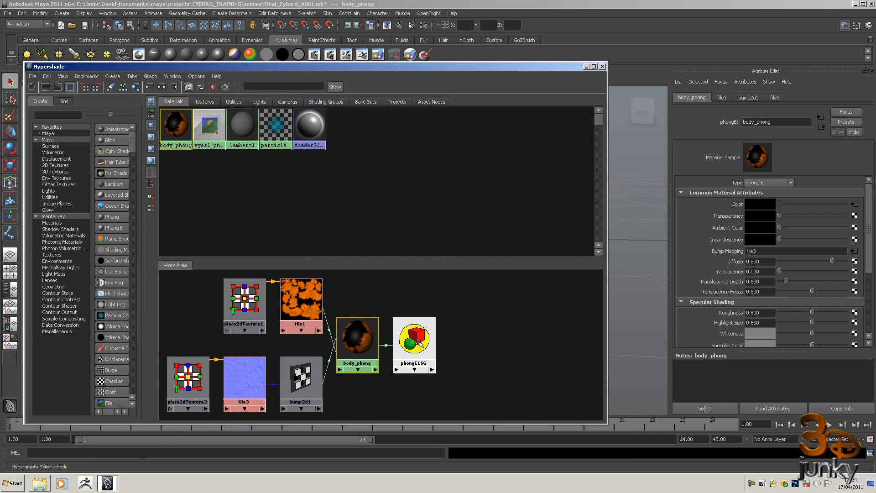
- Connect a displacement File texture loading sourceimages/displace.tif to phongE1SG and expand Color Balance
{"action": "left_click", "coordinate": [413, 345]}
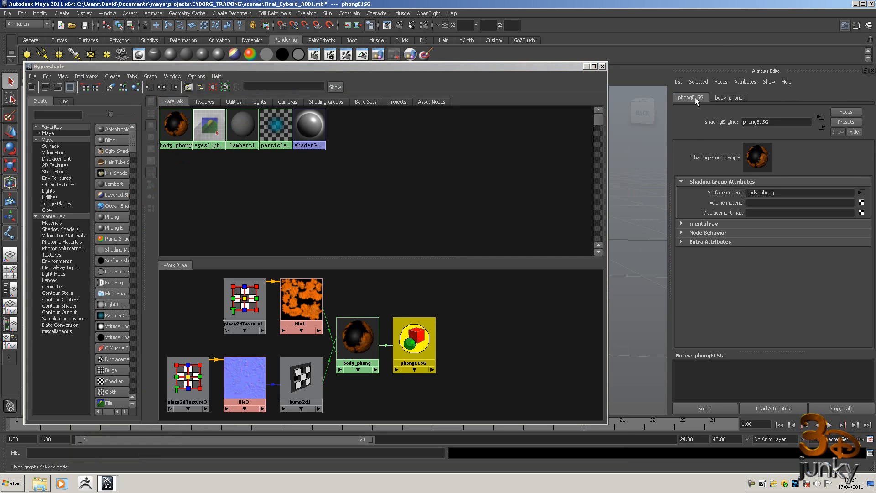
{"action": "mouse_move", "coordinate": [729, 217]}
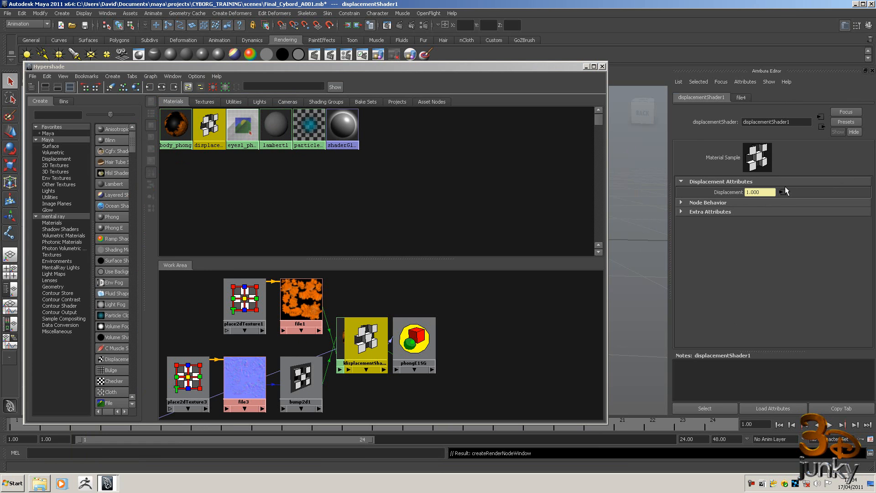
{"action": "left_click", "coordinate": [741, 97]}
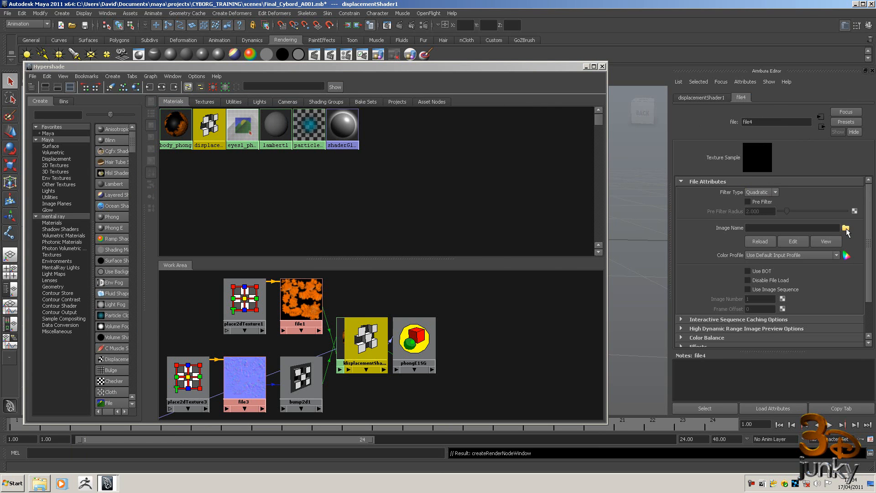
{"action": "left_click", "coordinate": [846, 227]}
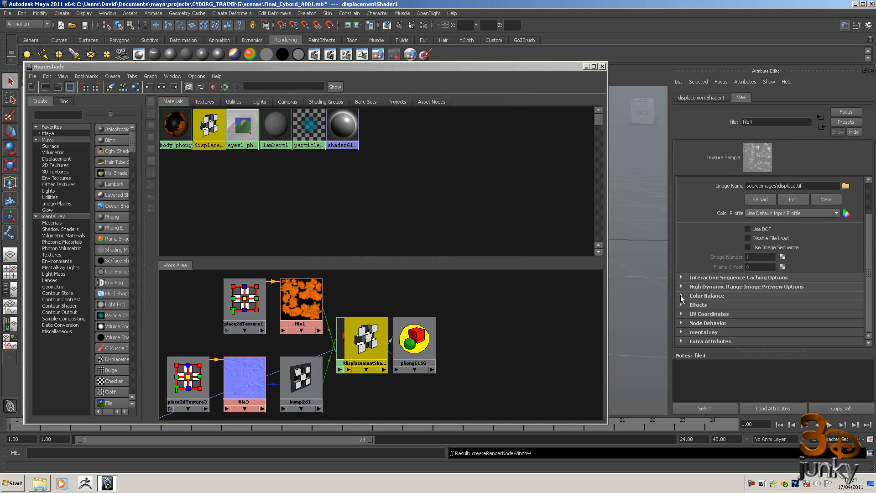
{"action": "left_click", "coordinate": [682, 295]}
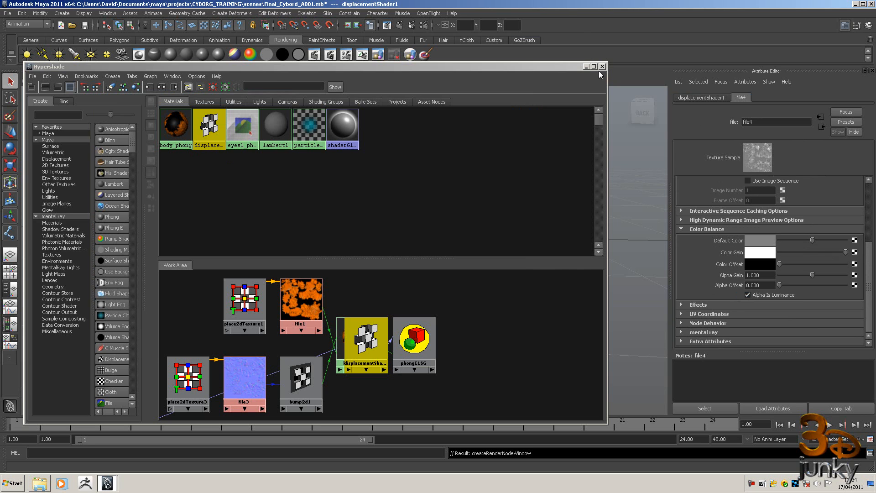
- Close the Hypershade window to return to the perspective viewport
{"action": "left_click", "coordinate": [602, 65]}
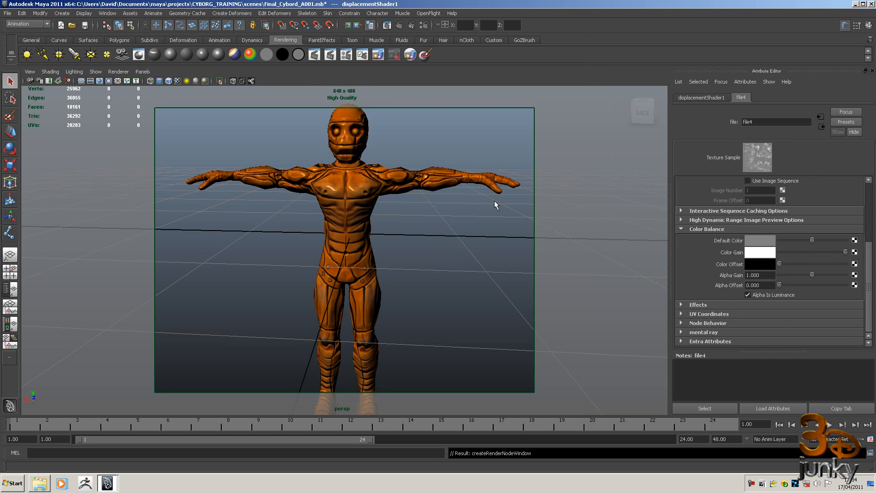
{"action": "mouse_move", "coordinate": [356, 225]}
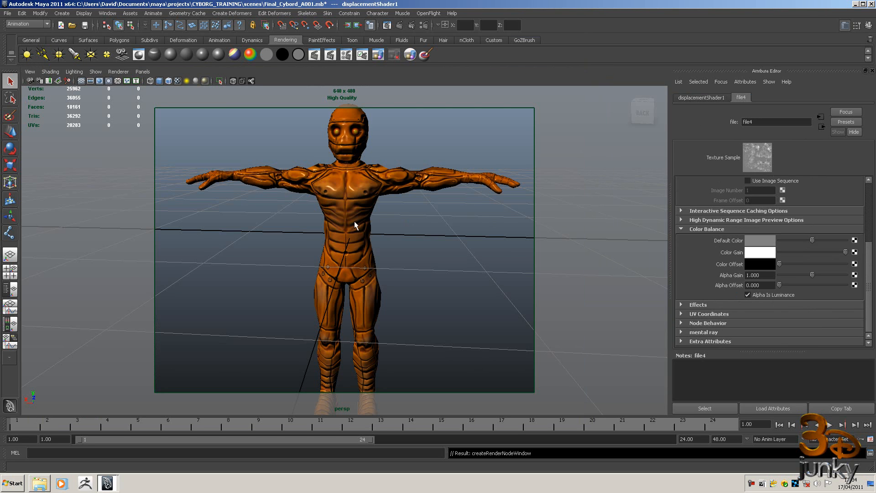
{"action": "mouse_move", "coordinate": [729, 298]}
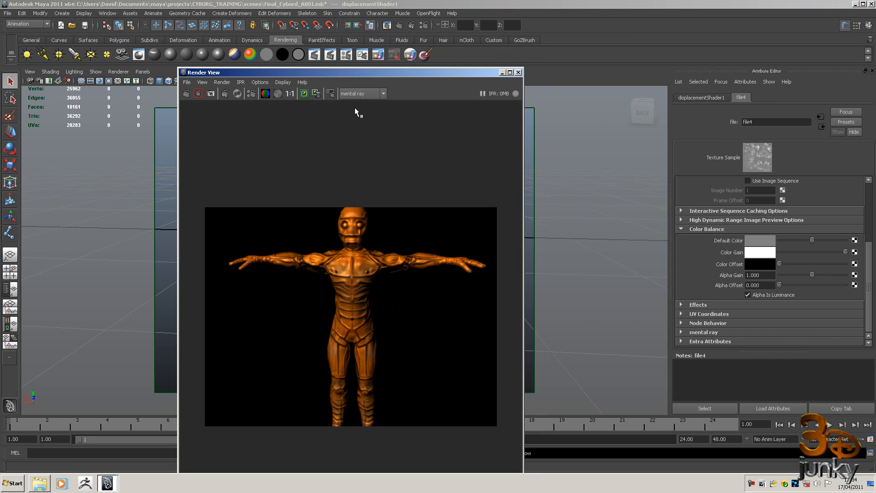
{"action": "mouse_move", "coordinate": [359, 75]}
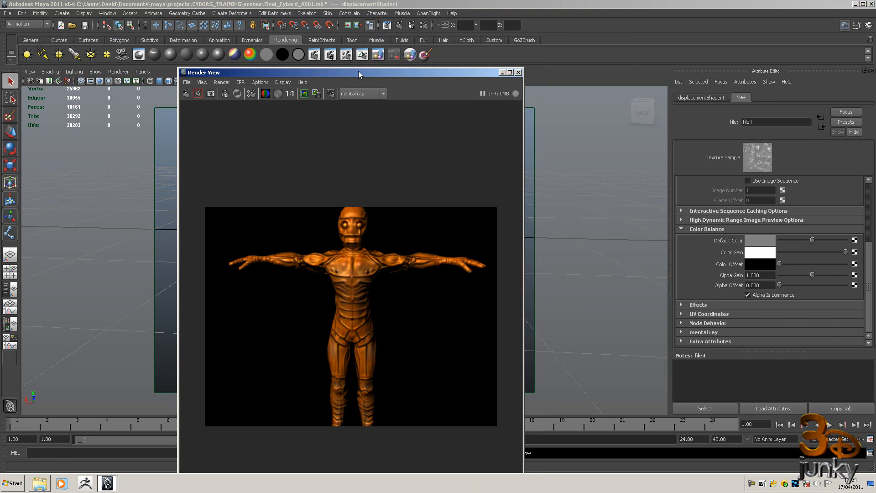
{"action": "mouse_move", "coordinate": [440, 159]}
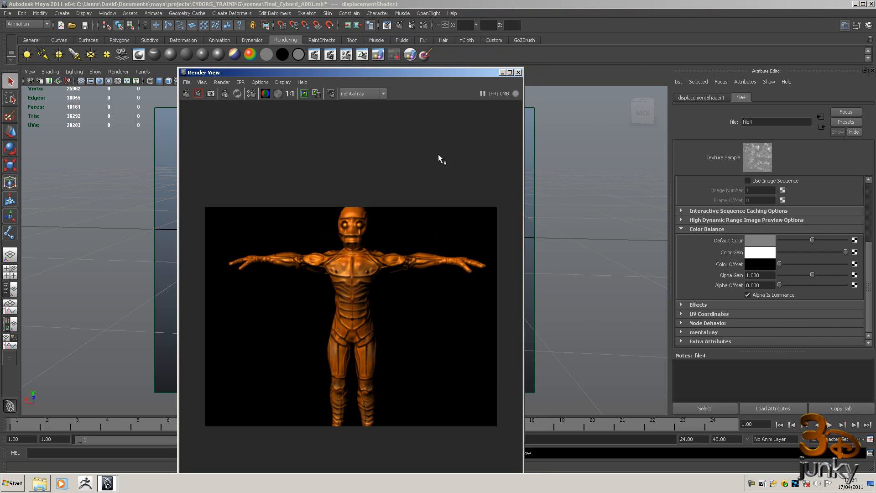
{"action": "mouse_move", "coordinate": [429, 148]}
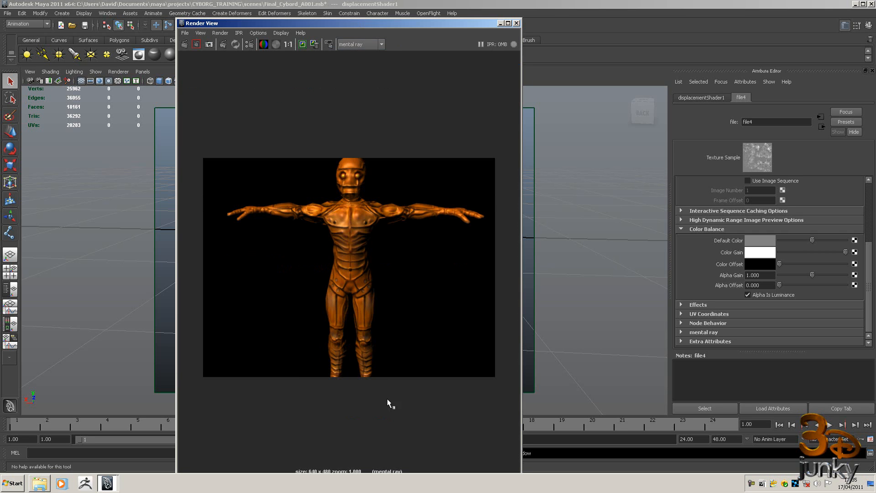
- Render the current frame with mental ray to preview the displaced body
{"action": "left_click", "coordinate": [209, 44]}
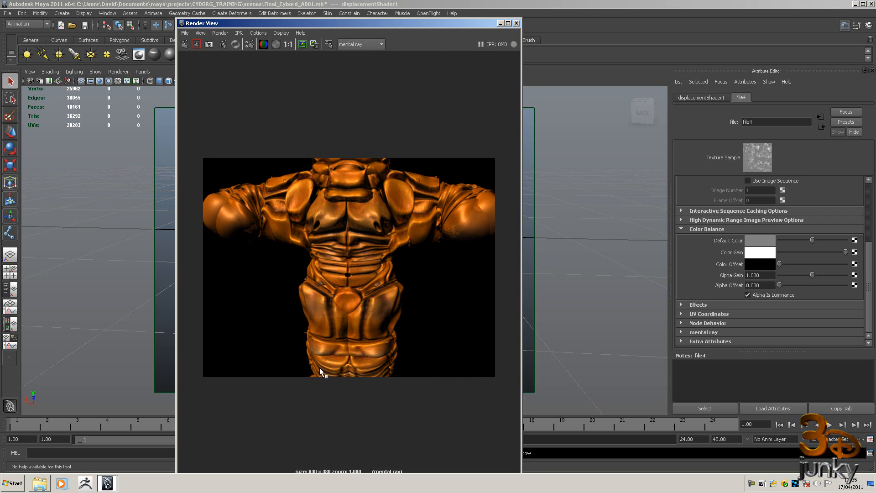
{"action": "mouse_move", "coordinate": [355, 291]}
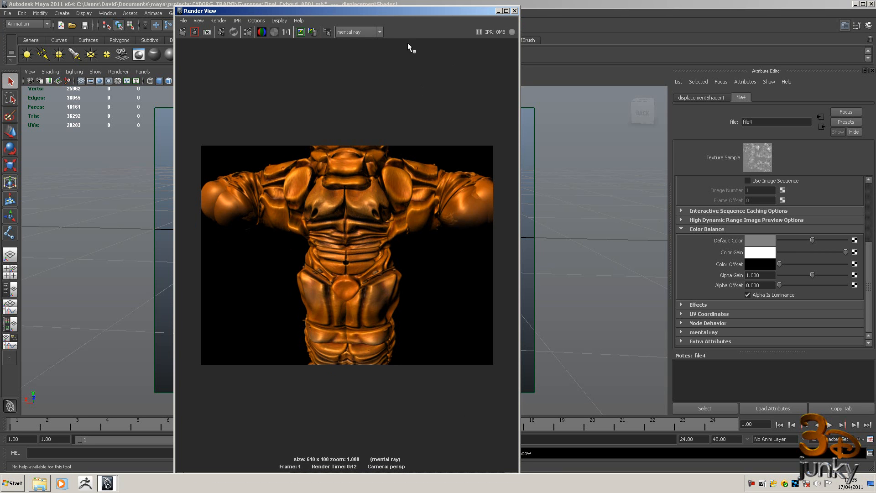
{"action": "mouse_move", "coordinate": [414, 6]}
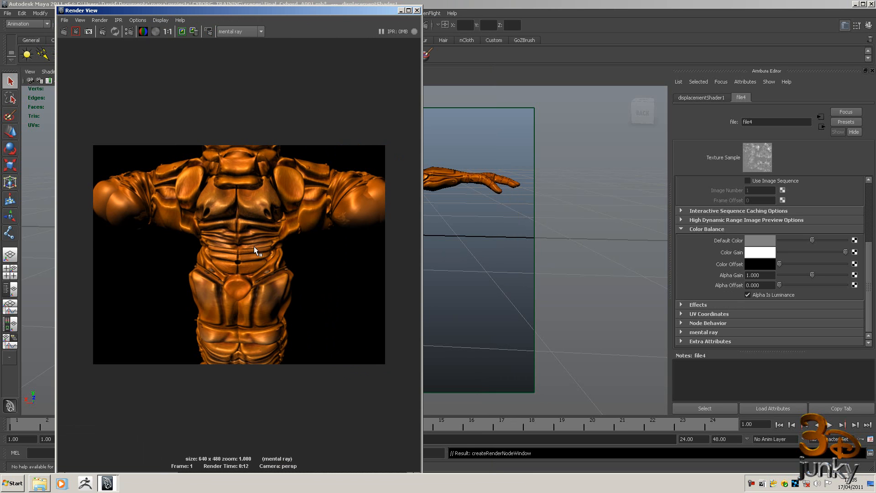
{"action": "mouse_move", "coordinate": [717, 288]}
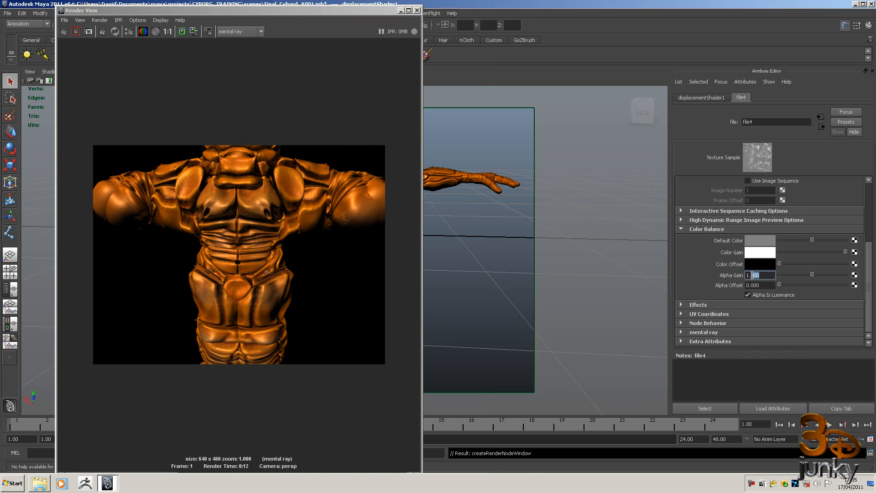
- Set the displacement file texture's Alpha Offset to -0.5
{"action": "left_click", "coordinate": [759, 285]}
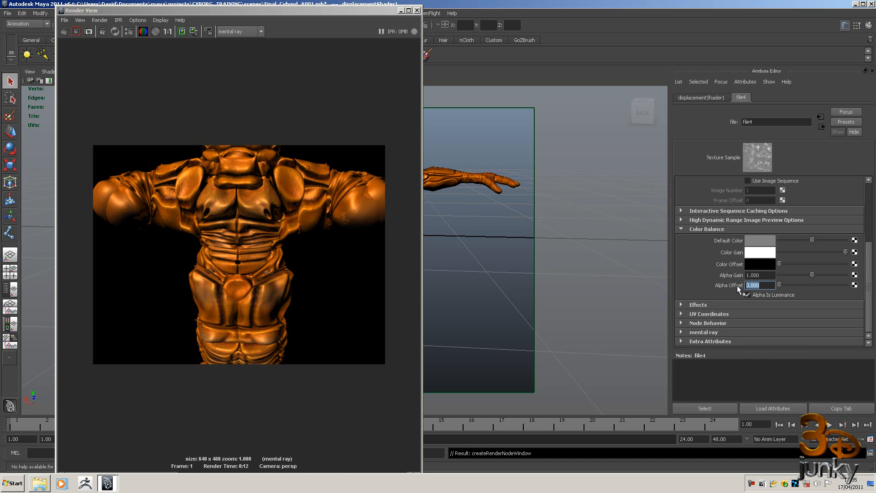
{"action": "mouse_move", "coordinate": [739, 291]}
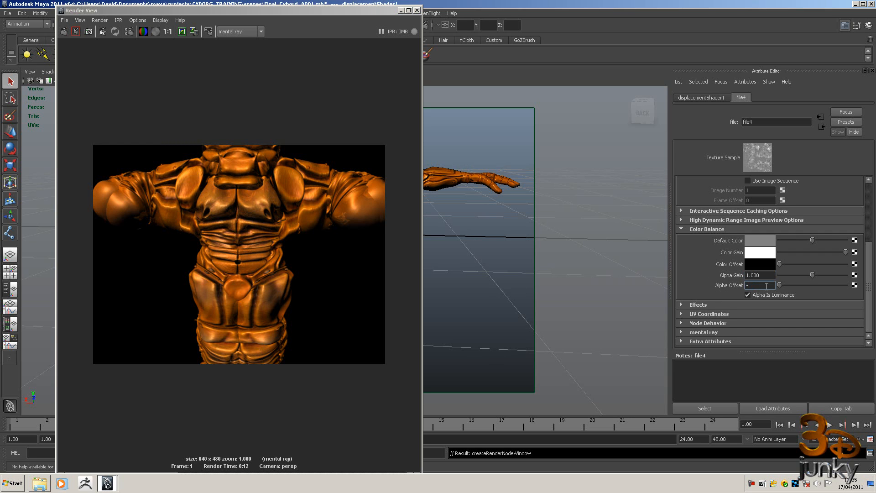
{"action": "type", "text": "-0.5"}
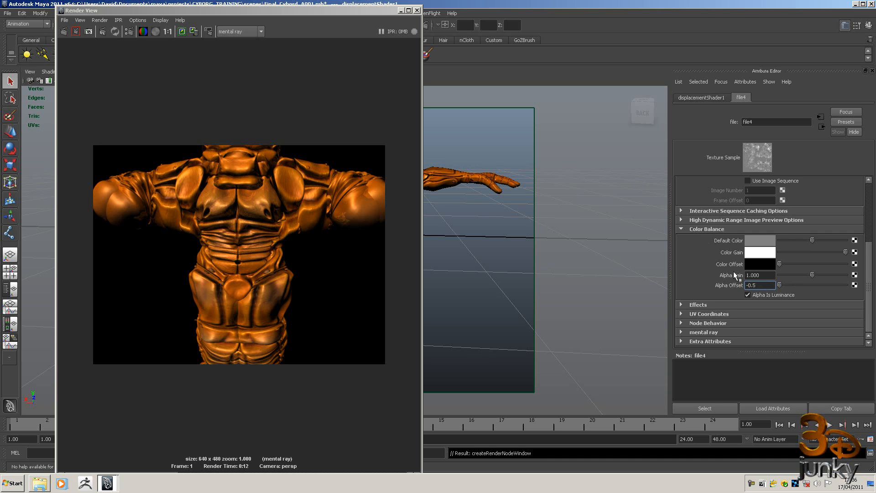
{"action": "mouse_move", "coordinate": [703, 278]}
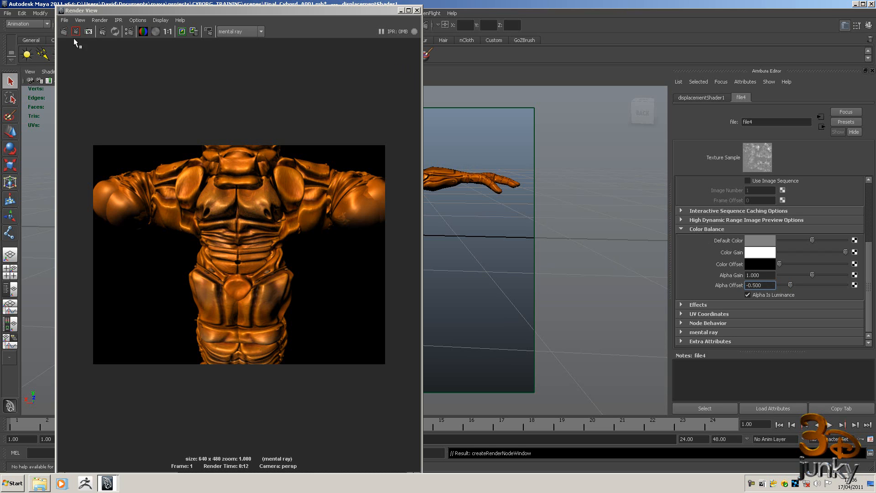
{"action": "mouse_move", "coordinate": [64, 32]}
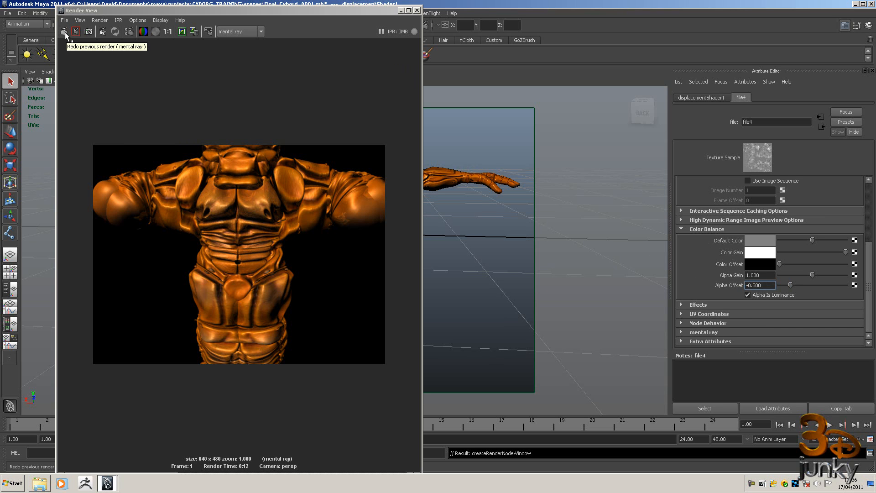
- Re-render the scene, then set Alpha Gain to 0.5 and Alpha Offset to -0.25
{"action": "left_click", "coordinate": [75, 31]}
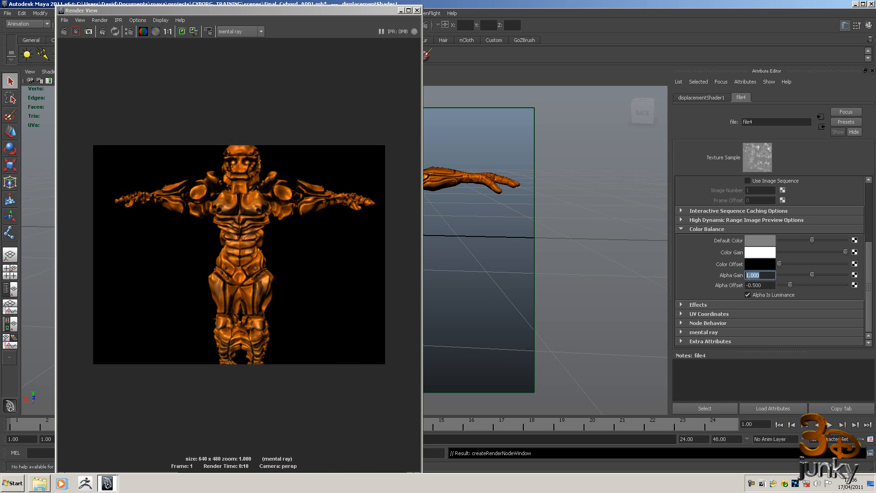
{"action": "type", "text": "0"}
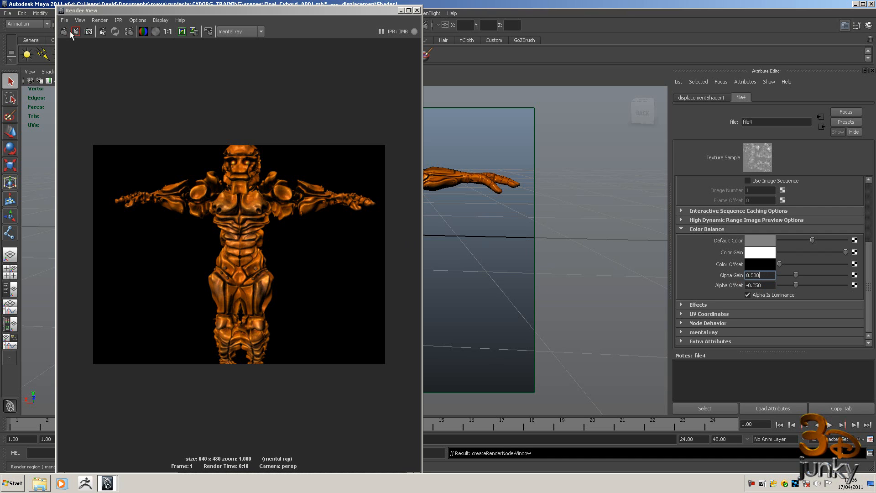
- Re-render the cyborg and set file4 Alpha Gain to 0.2 and Alpha Offset to -0.01
{"action": "left_click", "coordinate": [75, 32]}
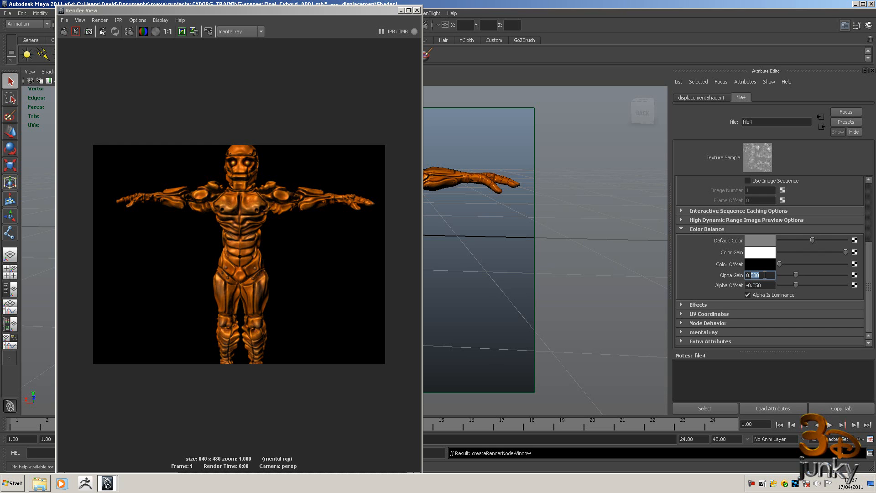
{"action": "type", "text": "0.2"}
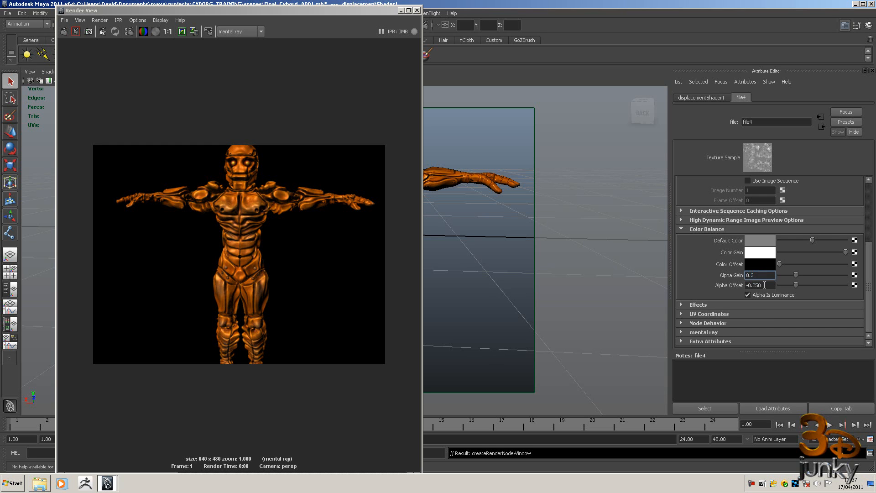
{"action": "left_click", "coordinate": [759, 285]}
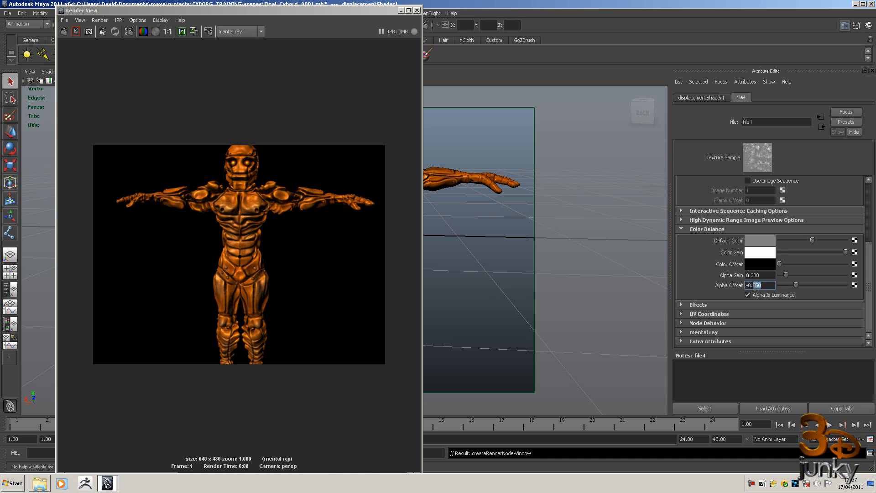
{"action": "type", "text": "-0.01"}
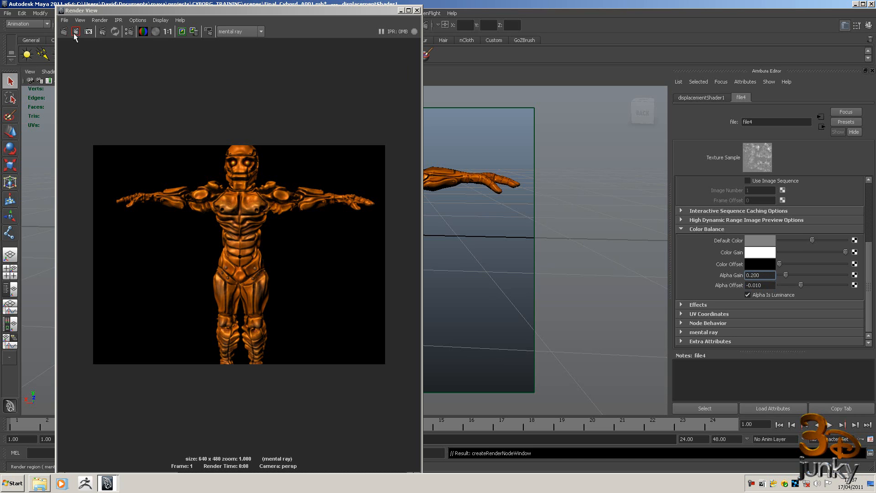
- Redo the previous render of the cyborg using Alpha Offset -0.1
{"action": "left_click", "coordinate": [75, 32]}
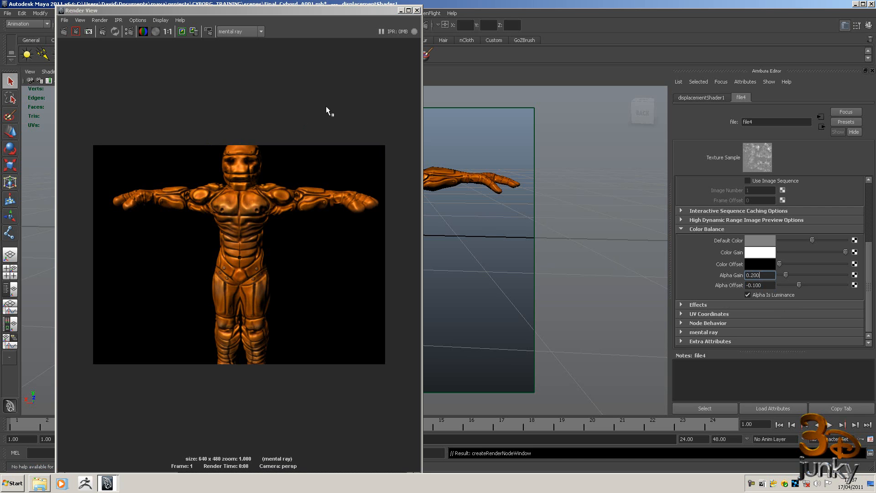
{"action": "left_click", "coordinate": [75, 32]}
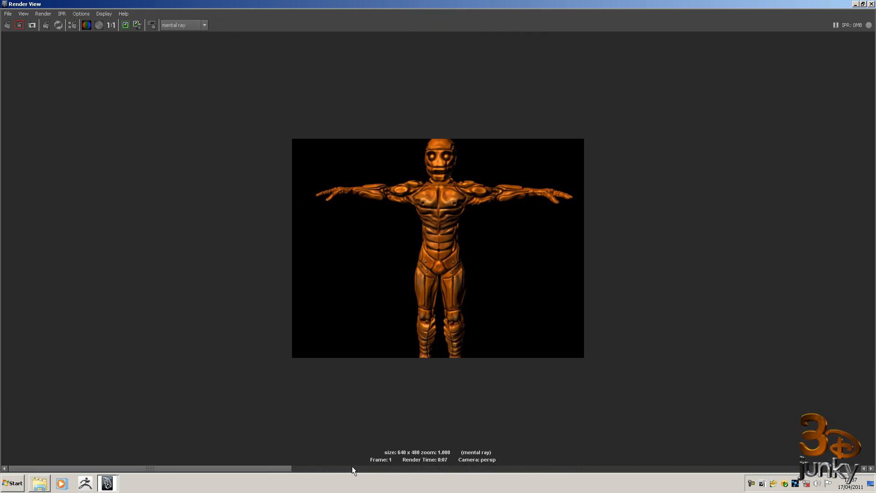
{"action": "mouse_move", "coordinate": [338, 474]}
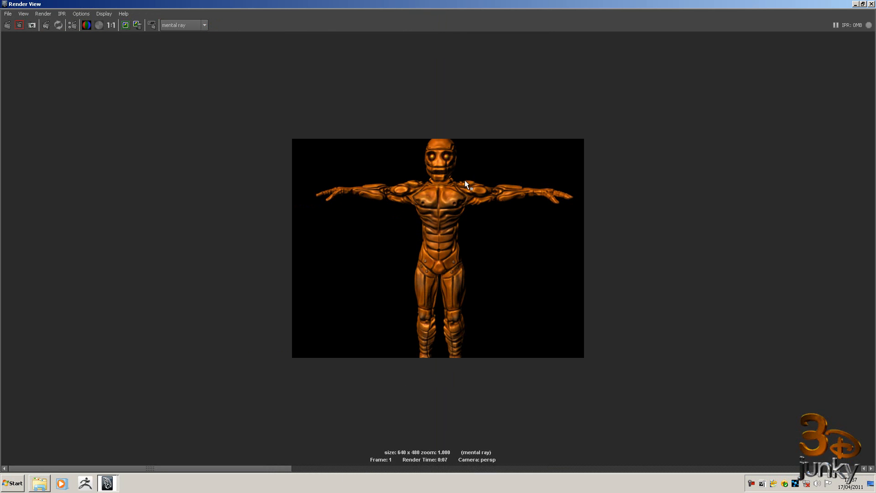
{"action": "mouse_move", "coordinate": [507, 189]}
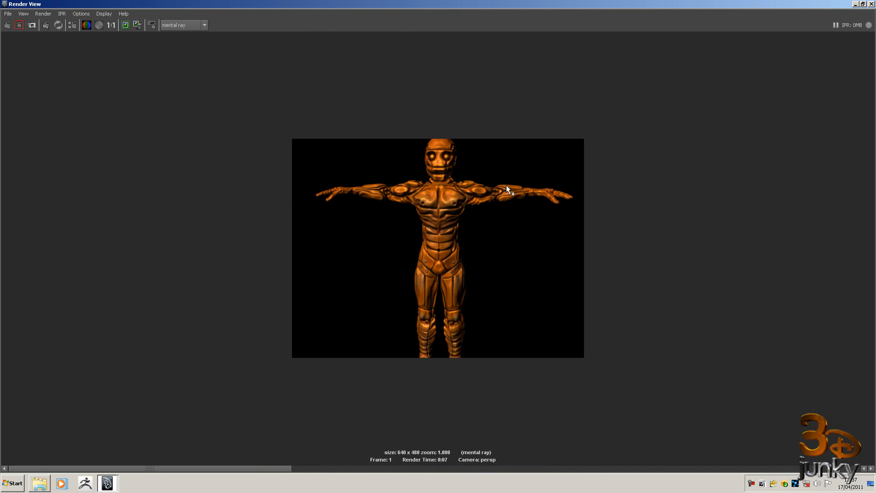
{"action": "mouse_move", "coordinate": [385, 475]}
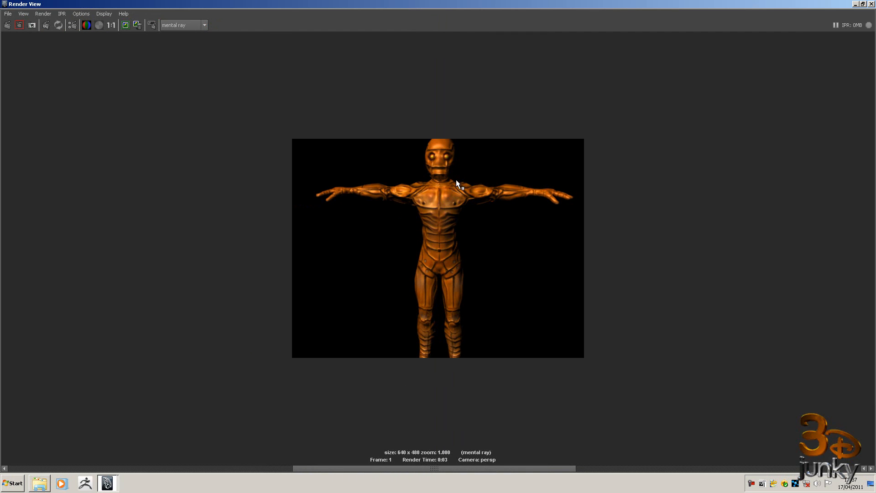
{"action": "mouse_move", "coordinate": [496, 189]}
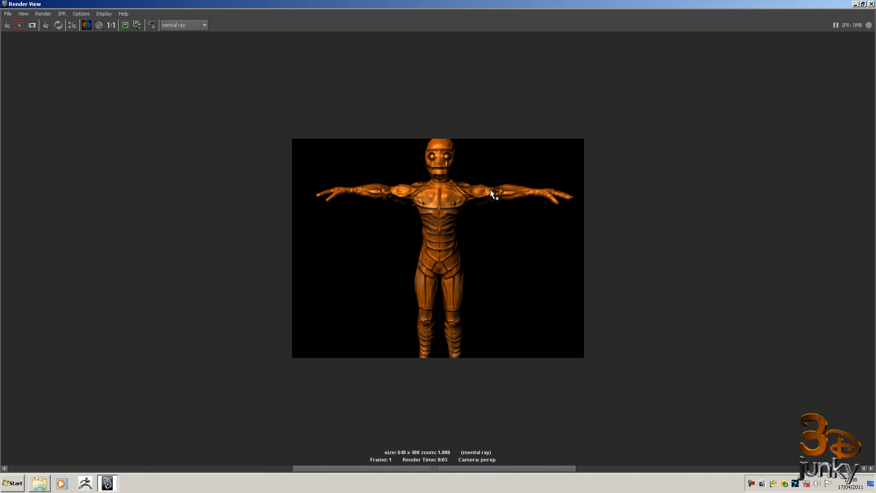
{"action": "mouse_move", "coordinate": [457, 187]}
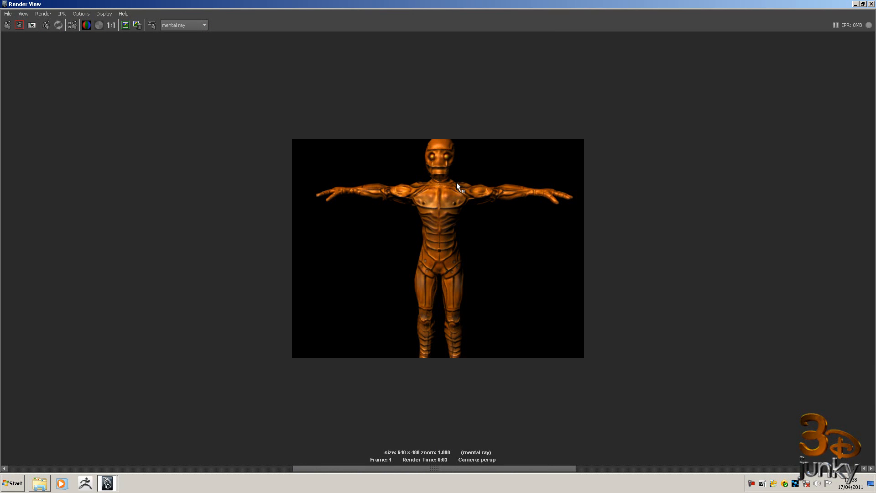
{"action": "mouse_move", "coordinate": [518, 189]}
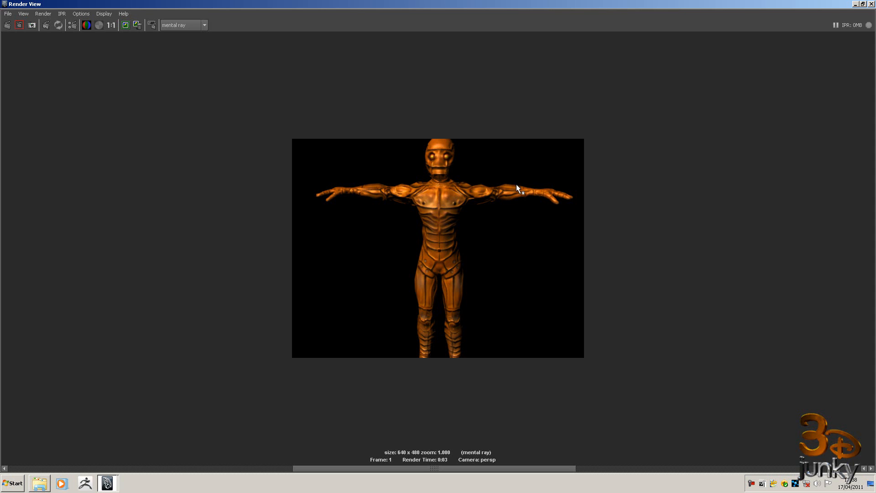
{"action": "mouse_move", "coordinate": [391, 485]}
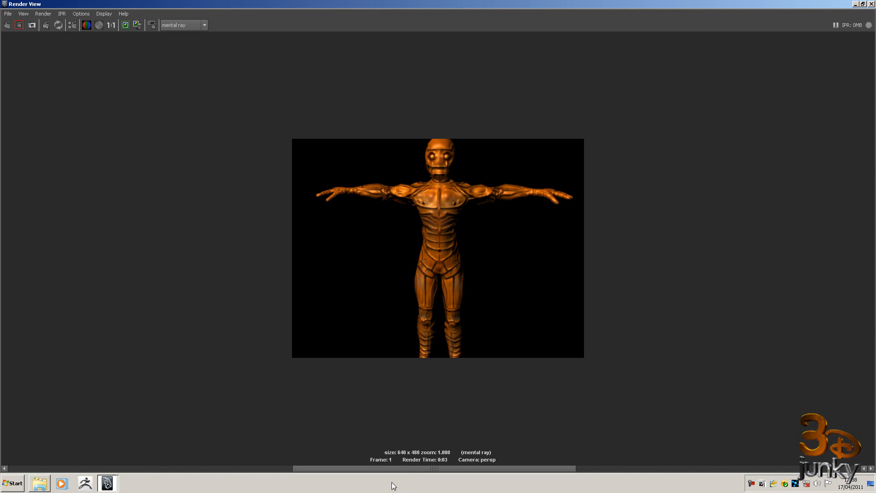
{"action": "mouse_move", "coordinate": [339, 473]}
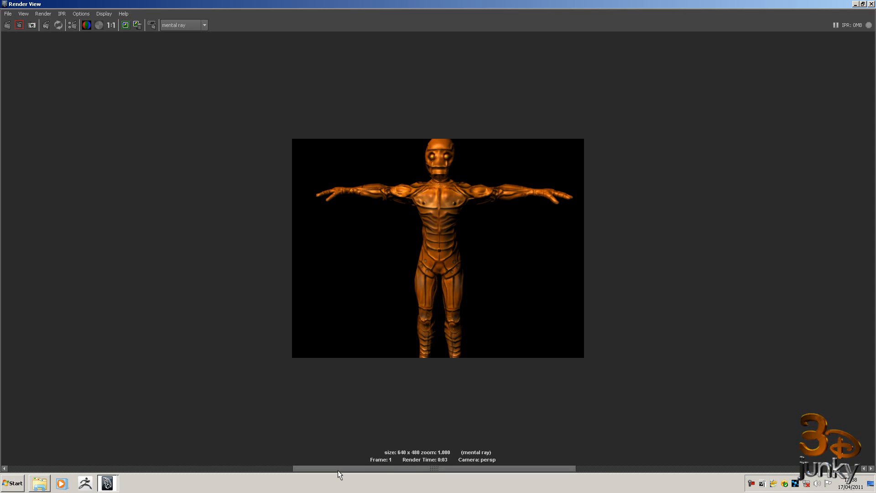
{"action": "mouse_move", "coordinate": [442, 473]}
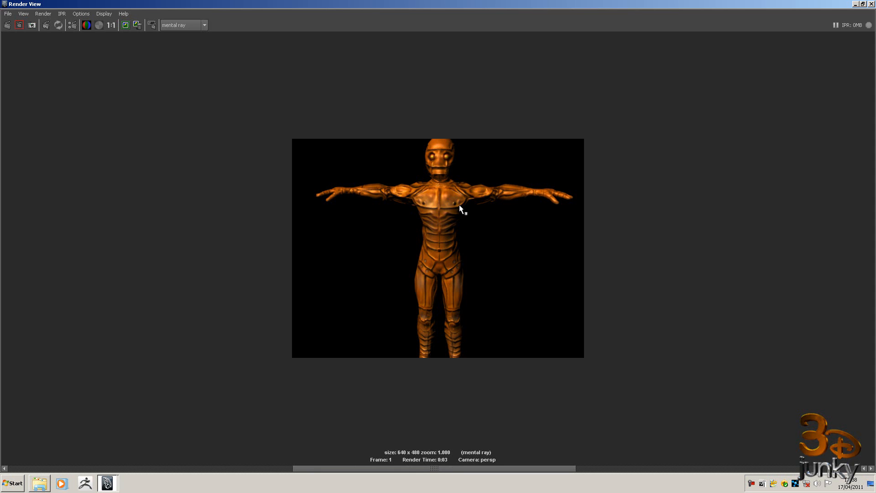
{"action": "mouse_move", "coordinate": [406, 187]}
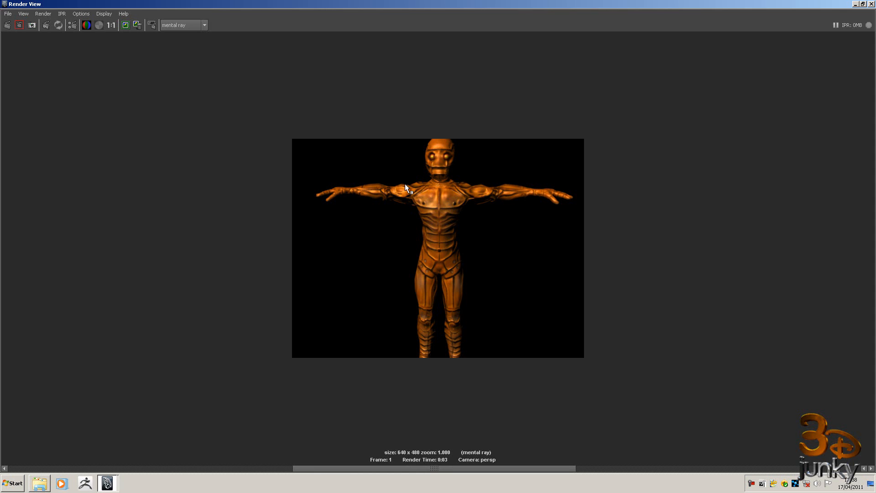
{"action": "mouse_move", "coordinate": [479, 182]}
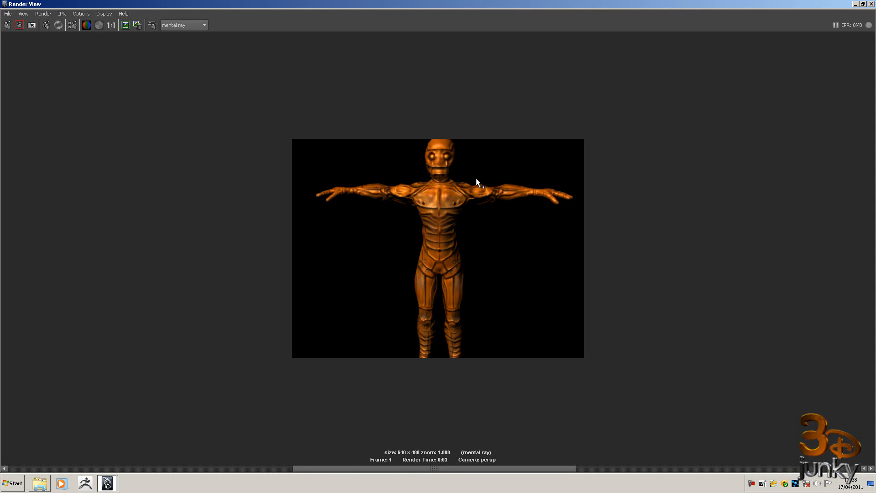
{"action": "mouse_move", "coordinate": [440, 471]}
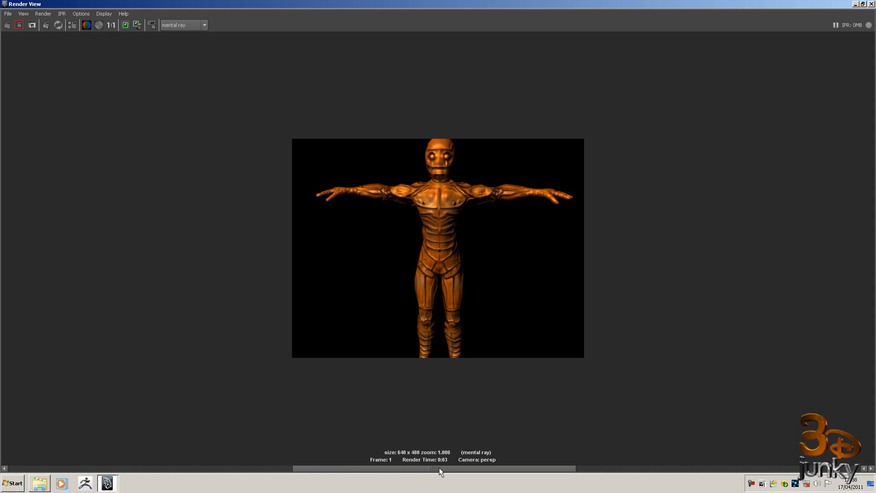
{"action": "mouse_move", "coordinate": [357, 471]}
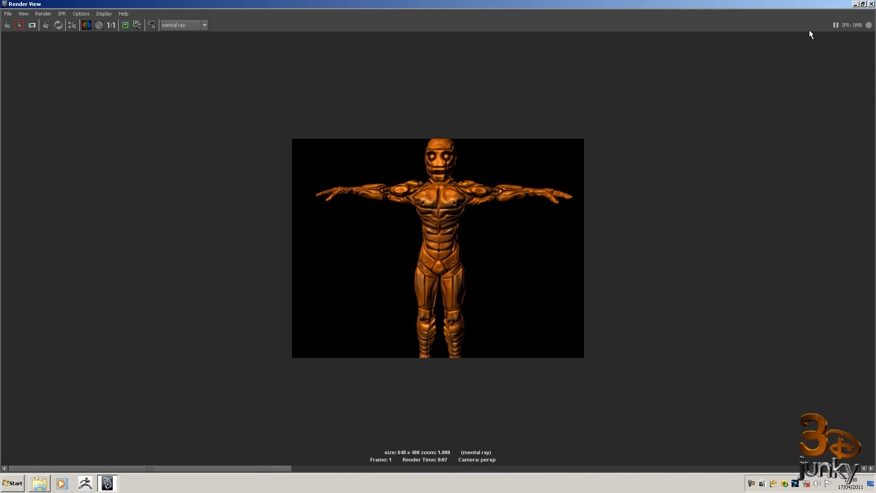
{"action": "mouse_move", "coordinate": [284, 470]}
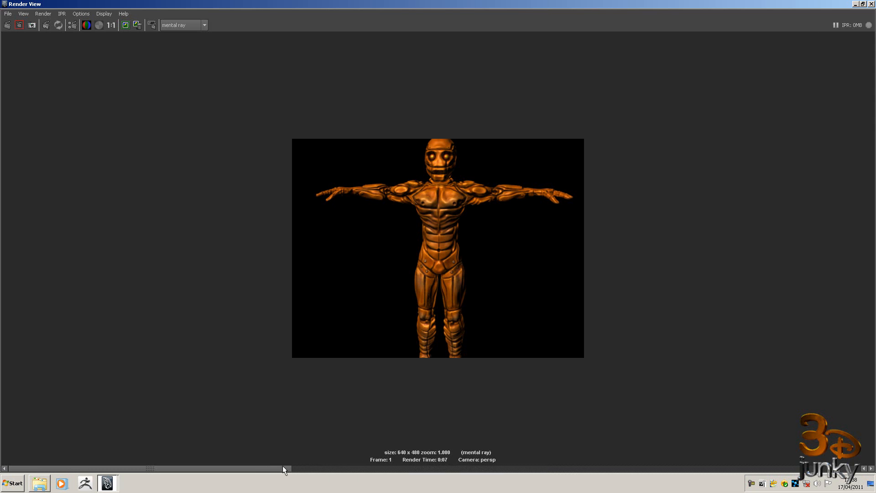
{"action": "mouse_move", "coordinate": [344, 475]}
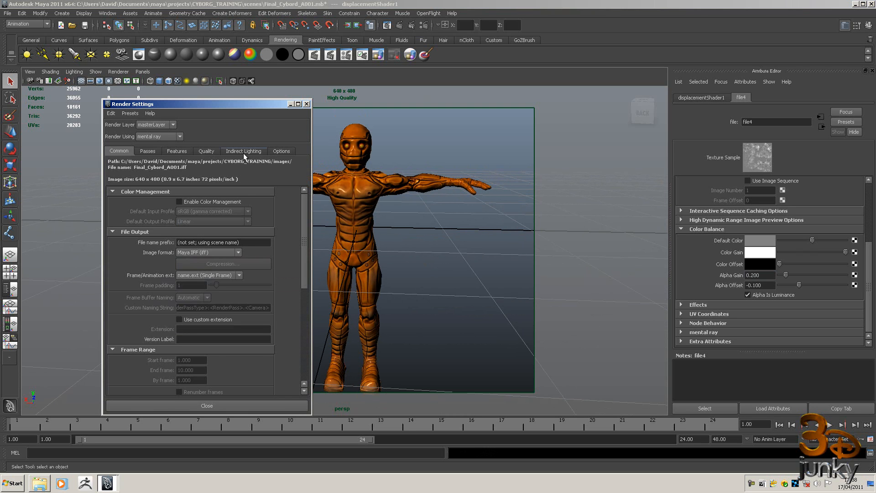
- Create a Physical Sun and Sky from the Indirect Lighting render settings and close the window
{"action": "left_click", "coordinate": [243, 151]}
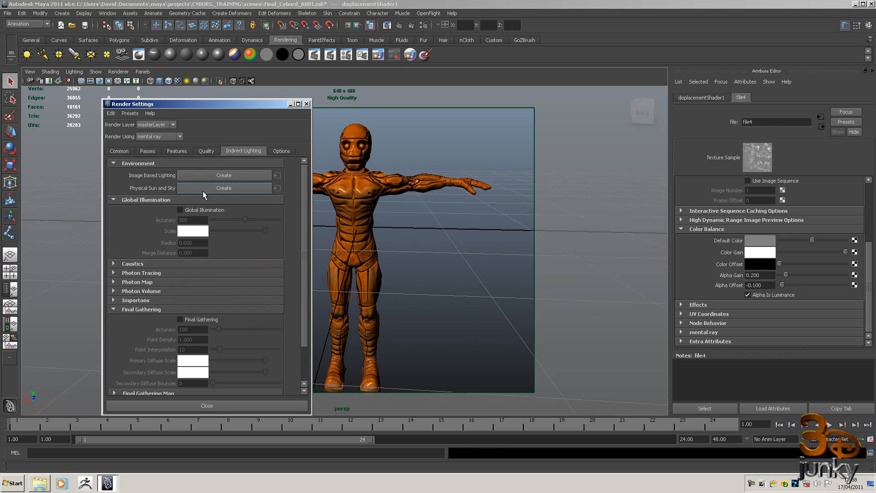
{"action": "left_click", "coordinate": [224, 188]}
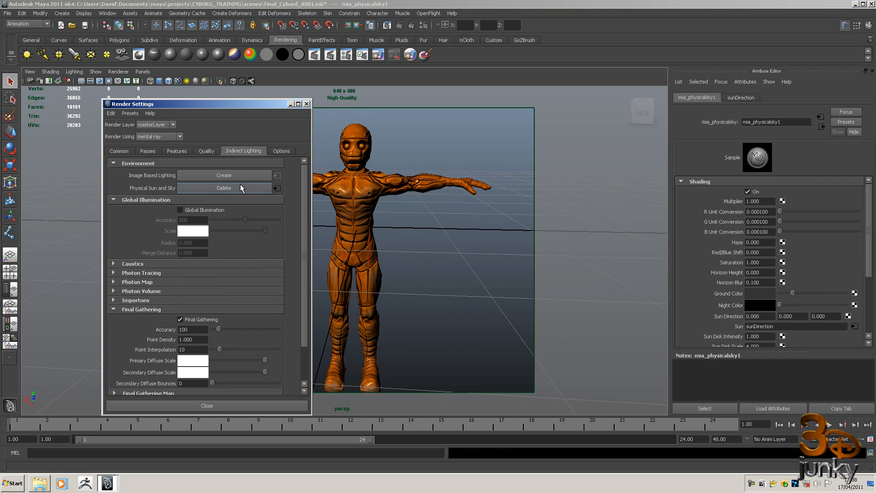
{"action": "left_click", "coordinate": [206, 405]}
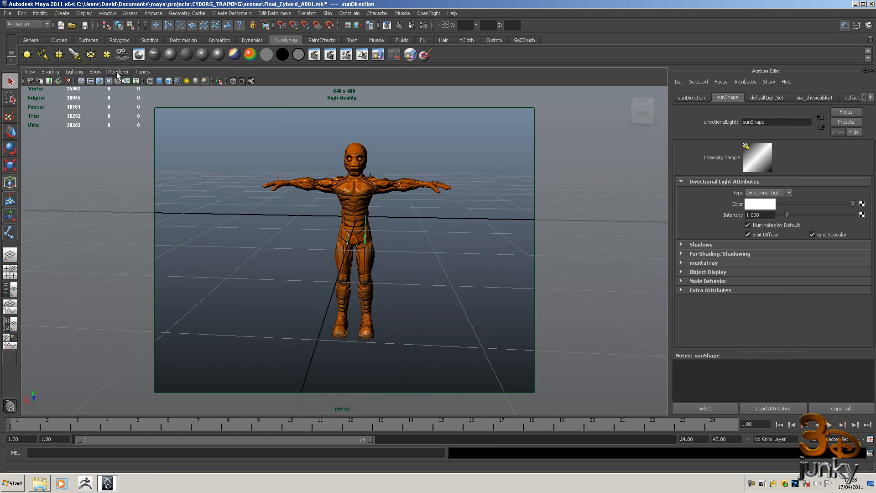
- Move the sunDirection light beside the cyborg and rotate it to a new angle
{"action": "left_click", "coordinate": [74, 72]}
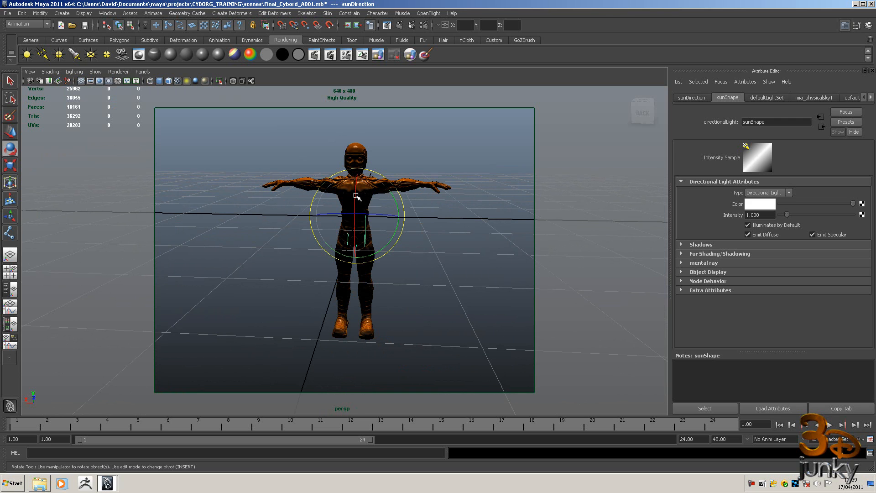
{"action": "left_click_drag", "start_coordinate": [358, 196], "coordinate": [357, 223]}
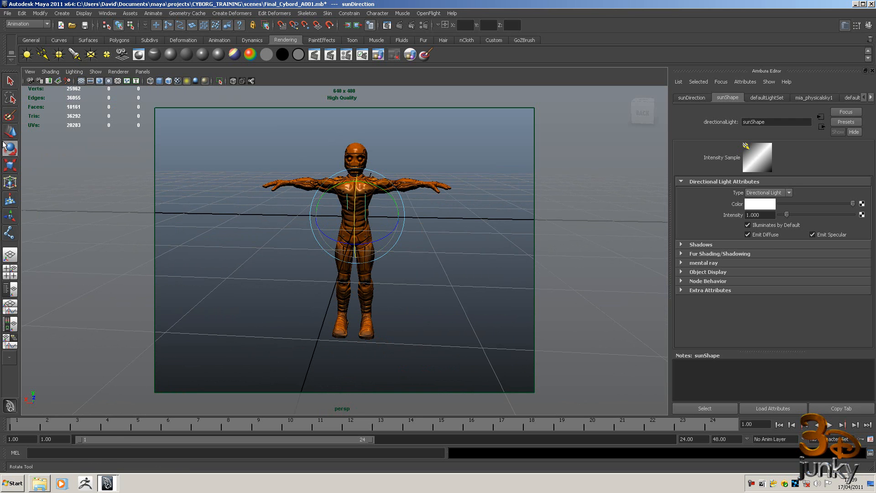
{"action": "left_click_drag", "start_coordinate": [352, 215], "coordinate": [279, 215]}
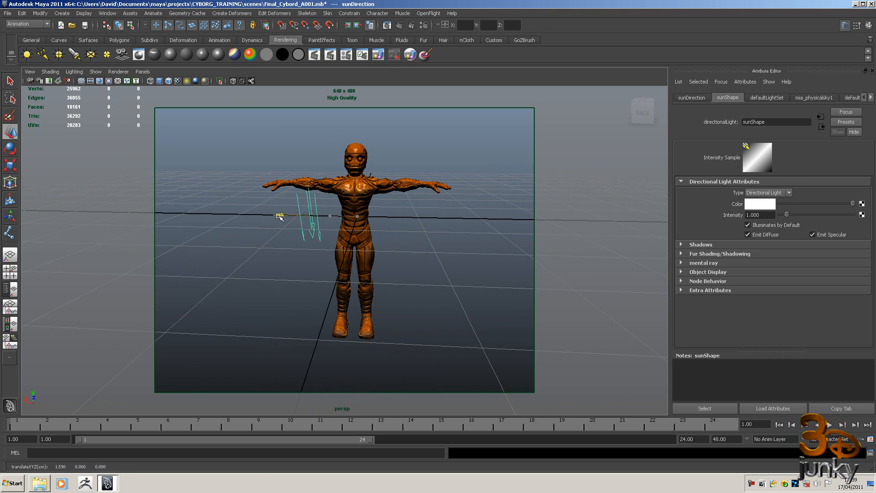
{"action": "left_click_drag", "start_coordinate": [281, 216], "coordinate": [251, 216]}
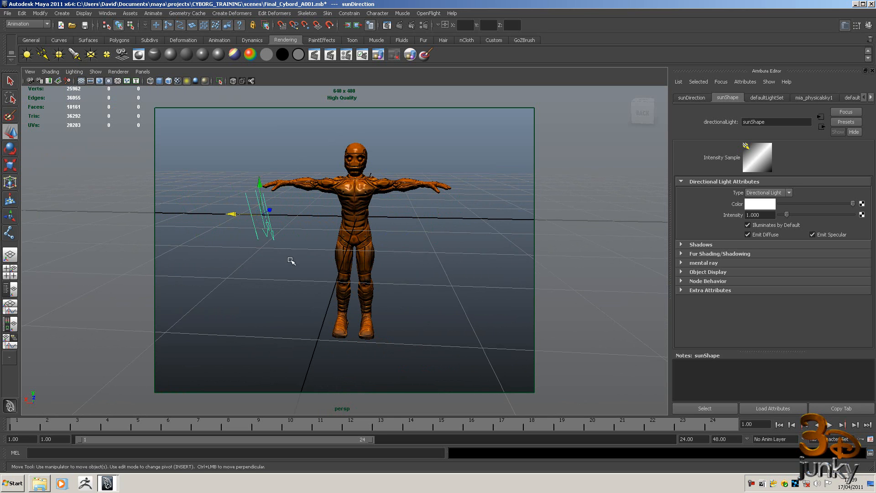
{"action": "mouse_move", "coordinate": [312, 167]}
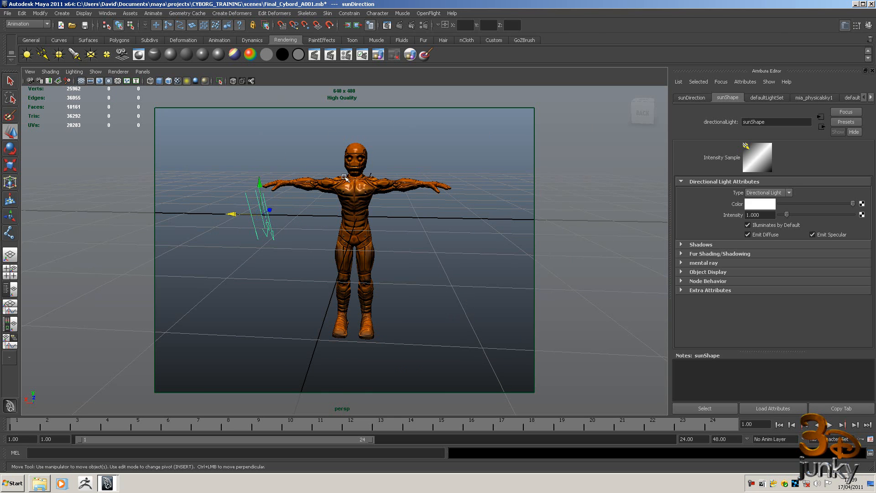
{"action": "left_click", "coordinate": [10, 151]}
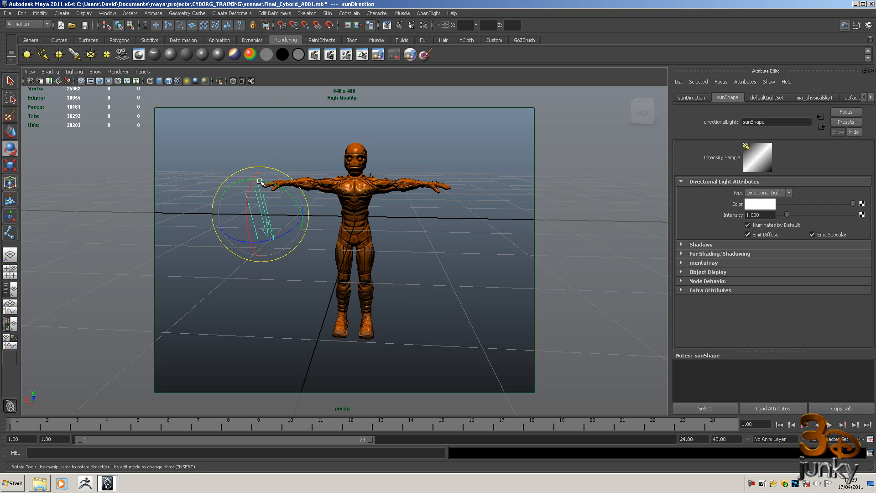
{"action": "left_click_drag", "start_coordinate": [260, 182], "coordinate": [361, 187]}
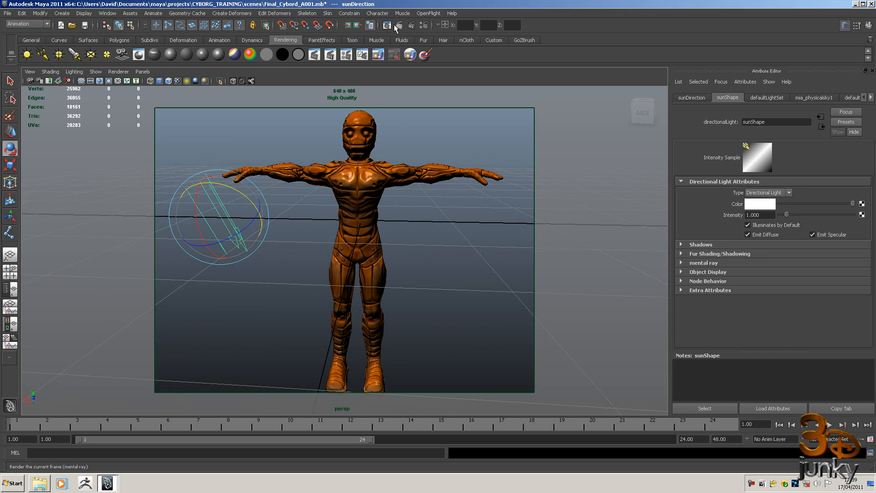
- Render the current frame with mental ray
{"action": "left_click", "coordinate": [386, 25]}
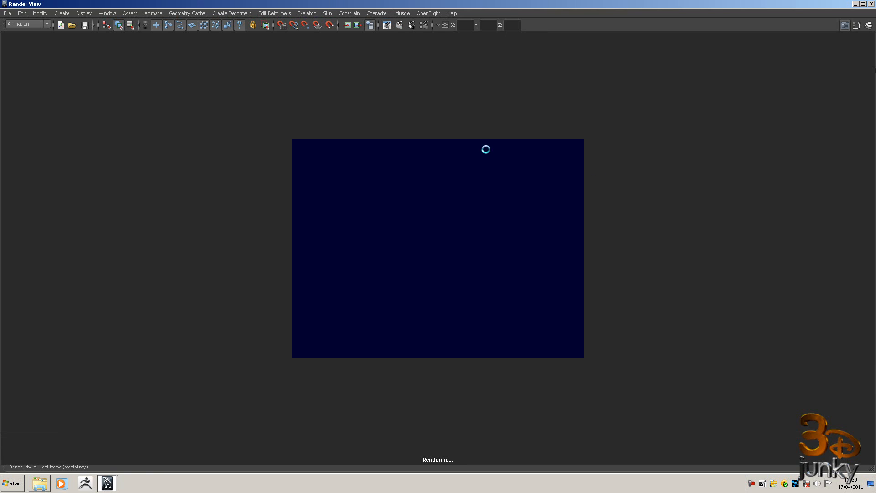
{"action": "mouse_move", "coordinate": [613, 171]}
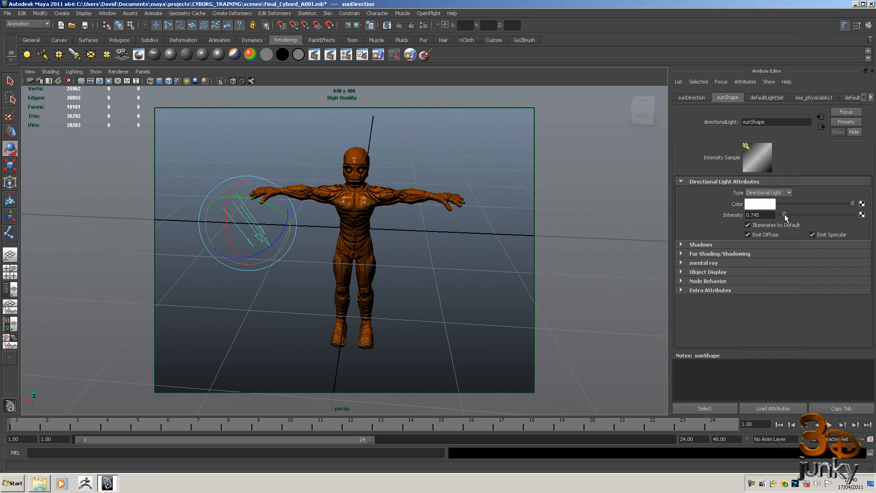
- Browse the sunDirection, mia_physicalsky1 and mentalrayGlobals attributes, ending on the physical sky settings
{"action": "left_click", "coordinate": [692, 98]}
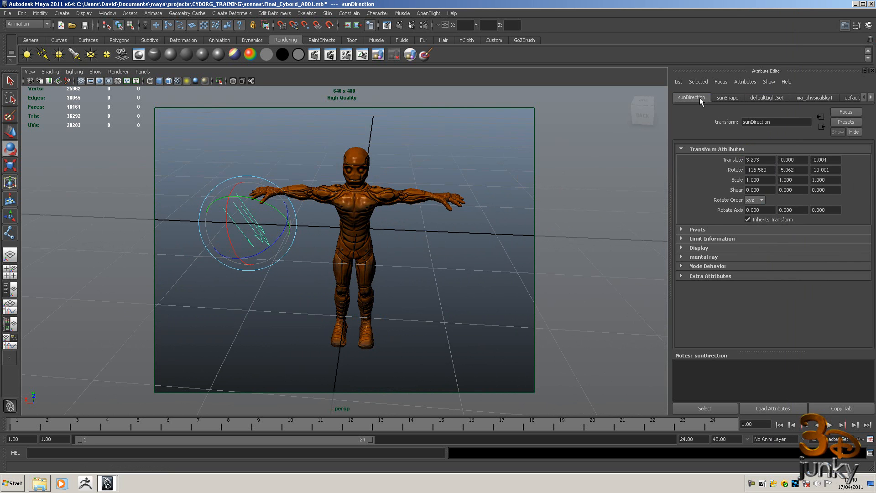
{"action": "left_click", "coordinate": [814, 97]}
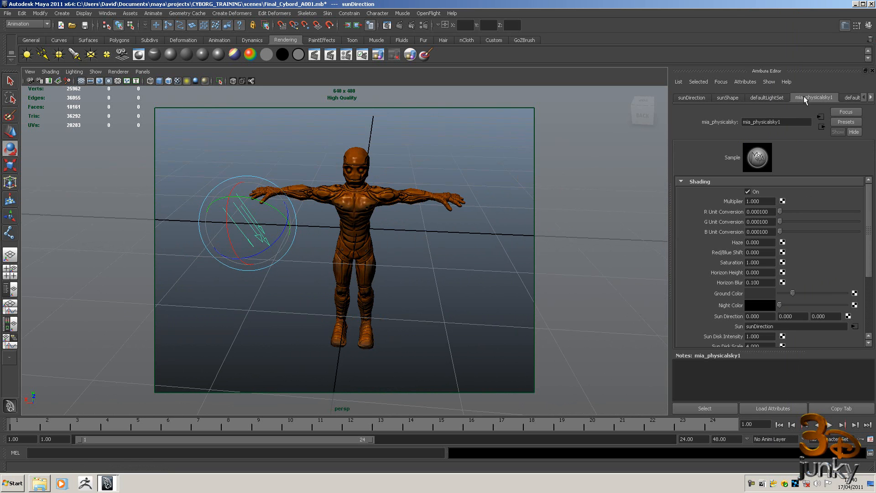
{"action": "scroll", "scroll_direction": "down", "scroll_amount": 3}
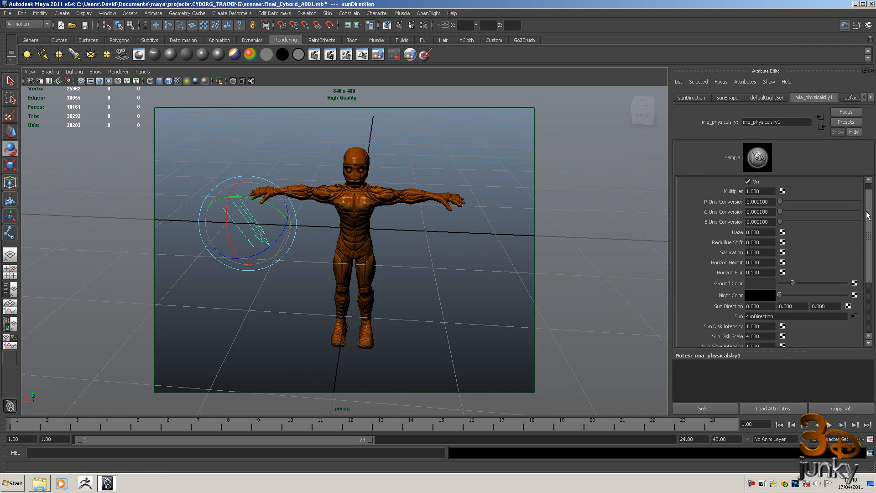
{"action": "scroll", "scroll_direction": "down", "scroll_amount": 3}
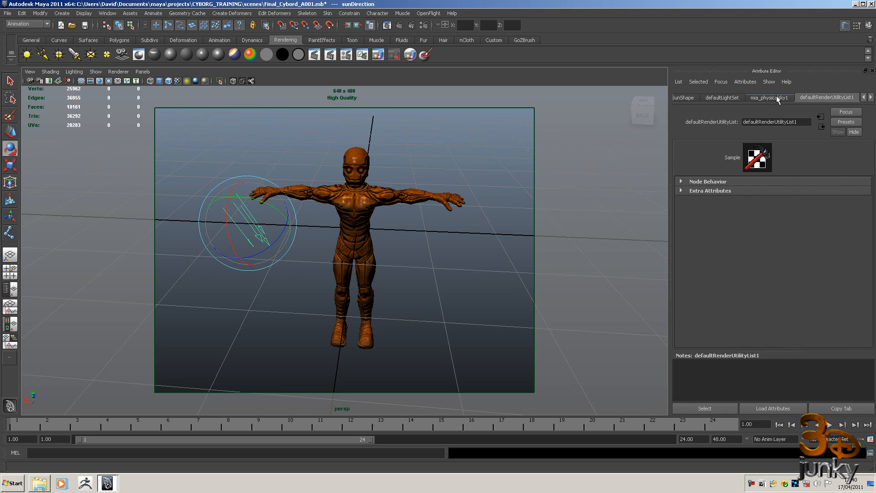
{"action": "left_click", "coordinate": [870, 97]}
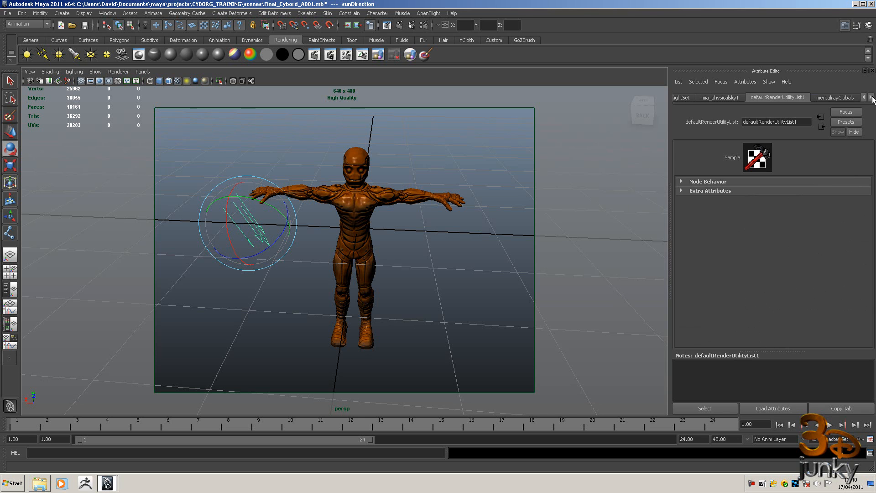
{"action": "left_click", "coordinate": [835, 97]}
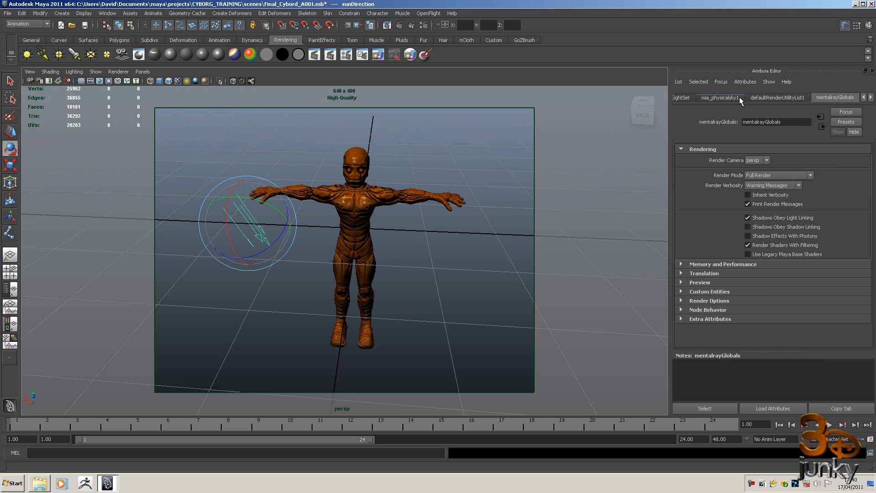
{"action": "left_click", "coordinate": [719, 97]}
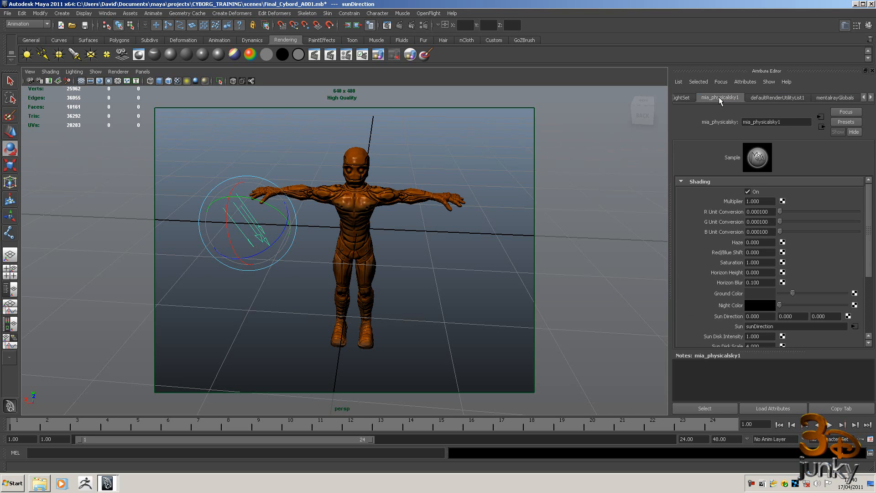
{"action": "scroll", "scroll_direction": "down", "scroll_amount": 3}
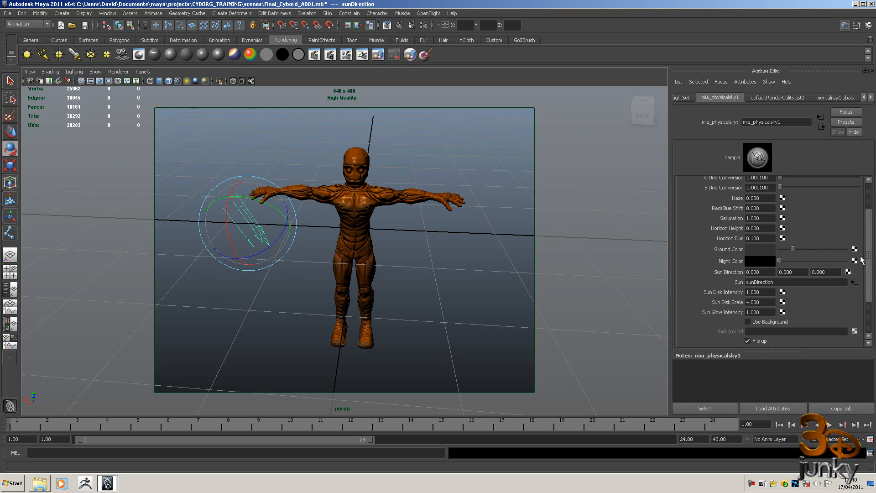
{"action": "mouse_move", "coordinate": [787, 263]}
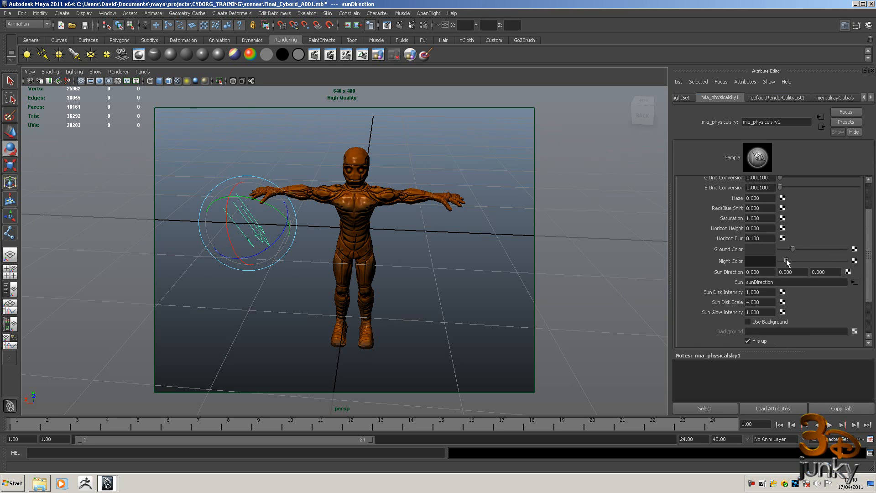
{"action": "mouse_move", "coordinate": [866, 256]}
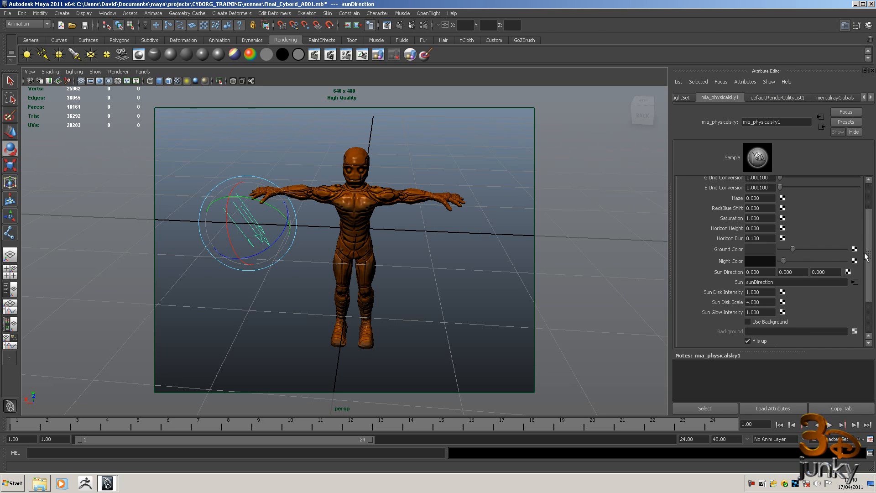
{"action": "scroll", "scroll_direction": "down", "scroll_amount": 3}
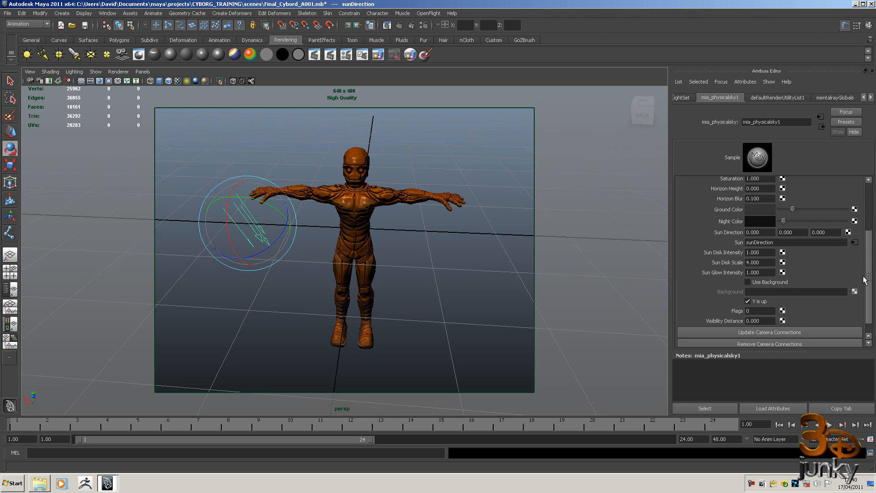
{"action": "mouse_move", "coordinate": [870, 281]}
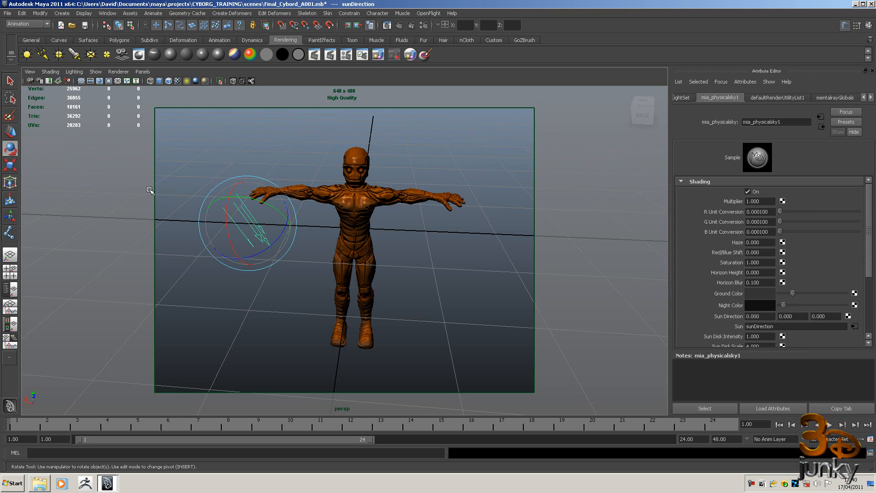
- Drag the sunDirection rotate rings to tilt the sun steeper, then show defaultLightSet attributes
{"action": "left_click_drag", "start_coordinate": [150, 190], "coordinate": [226, 211]}
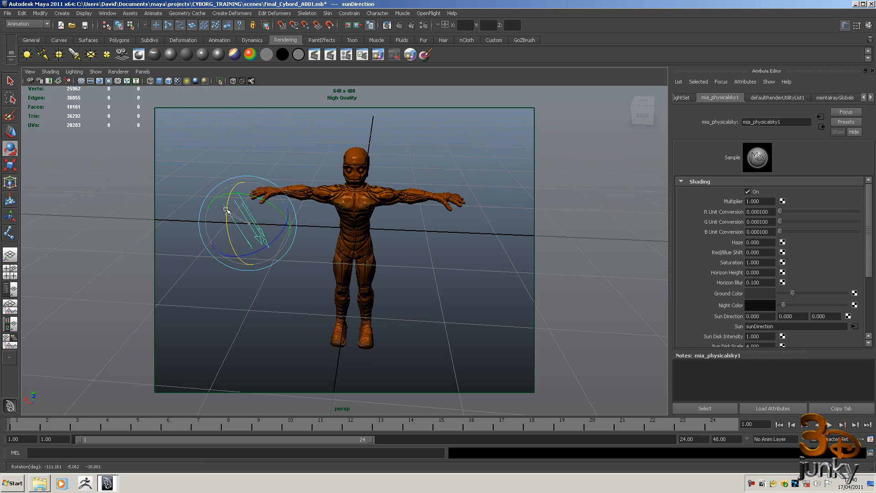
{"action": "left_click_drag", "start_coordinate": [228, 211], "coordinate": [222, 244]}
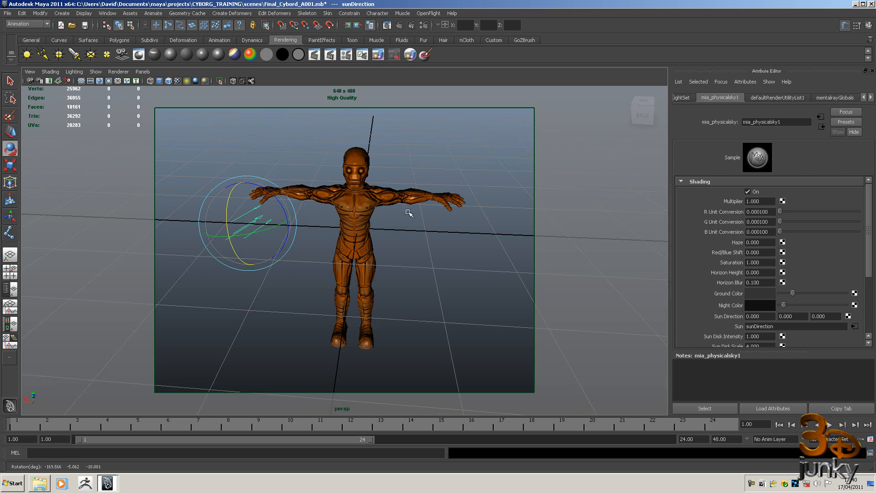
{"action": "left_click_drag", "start_coordinate": [409, 212], "coordinate": [429, 219]}
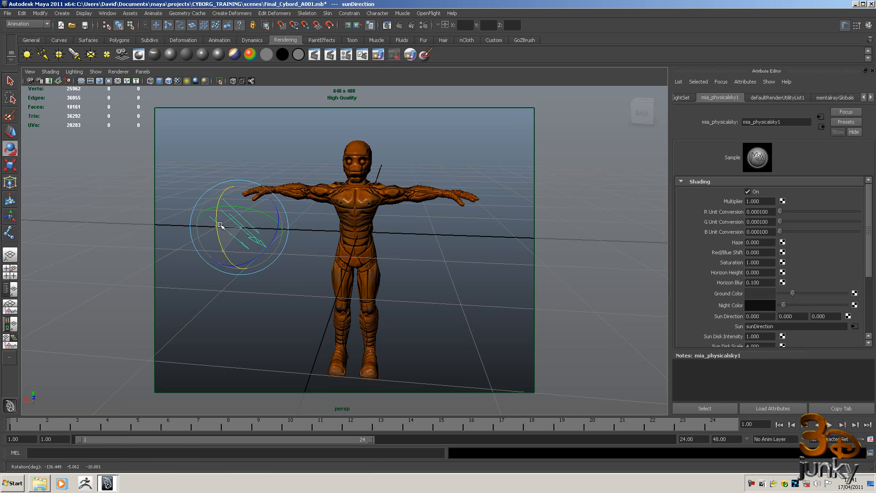
{"action": "left_click", "coordinate": [684, 97]}
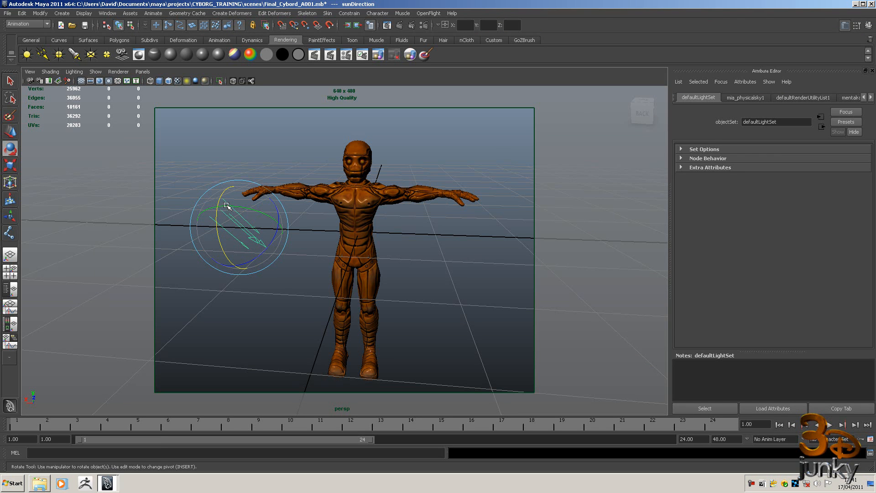
{"action": "mouse_move", "coordinate": [229, 207]}
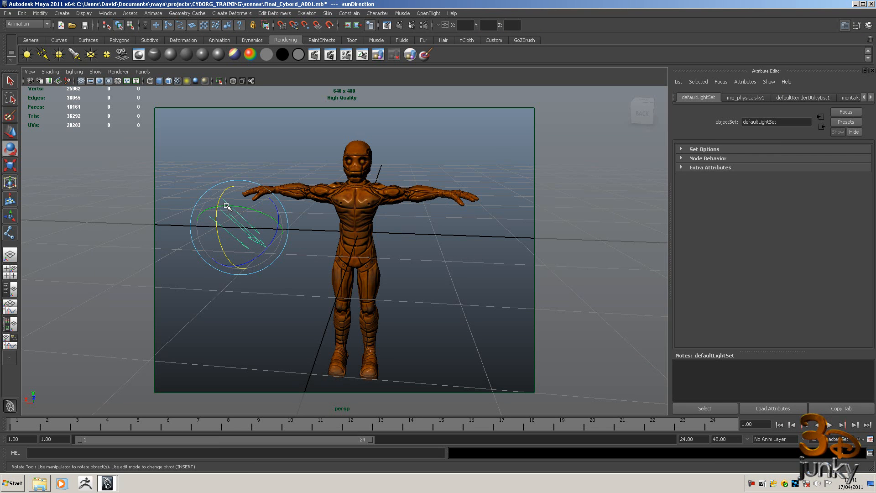